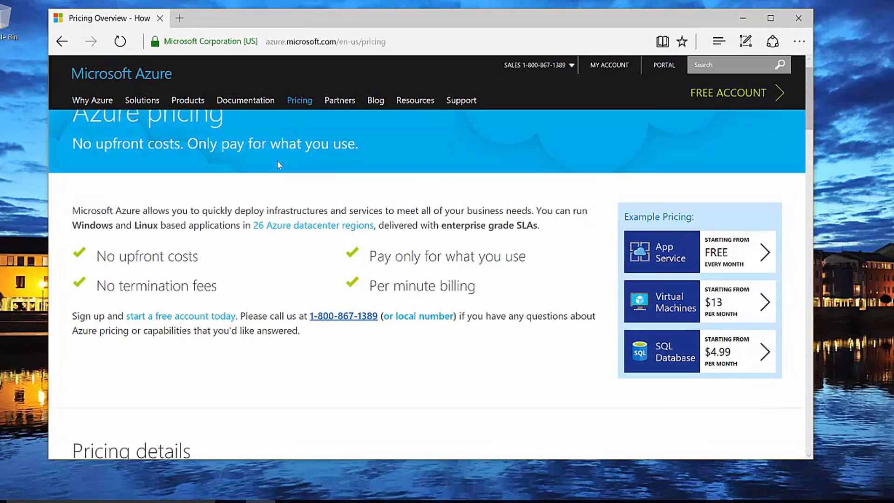
# - Go from the Azure pricing overview page to the Pricing calculator
pyautogui.scroll(-3)
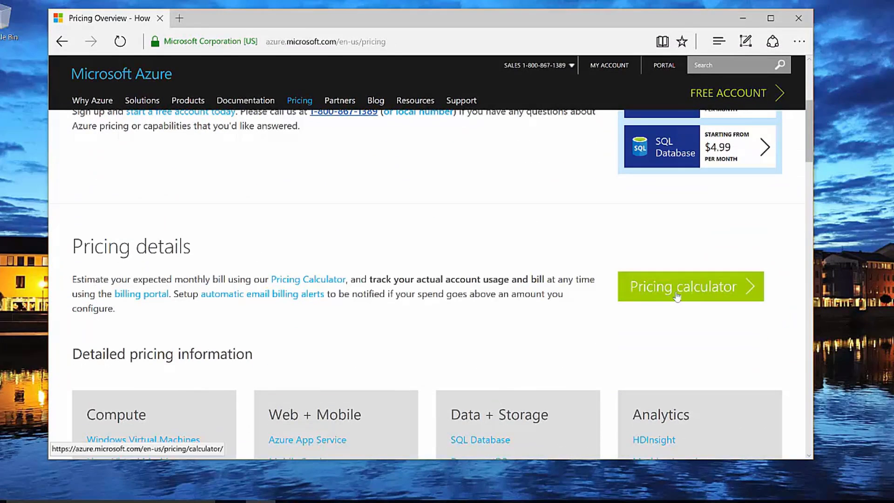
pyautogui.click(689, 286)
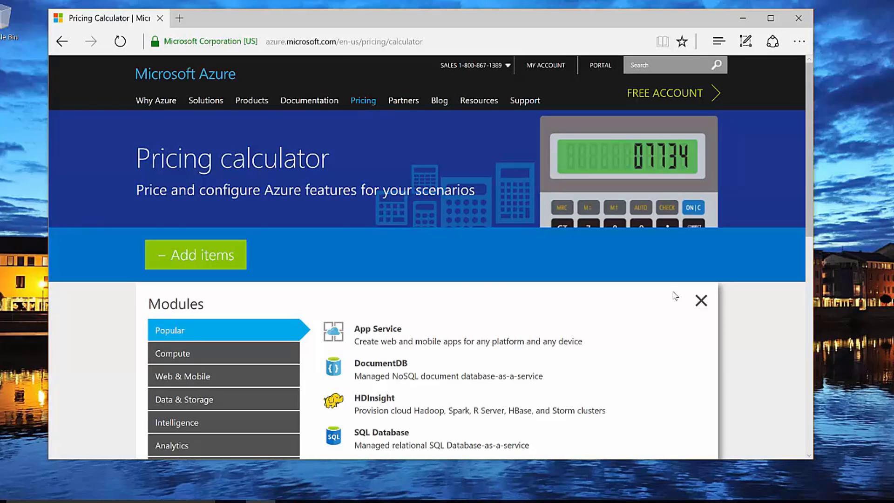
pyautogui.moveTo(470, 292)
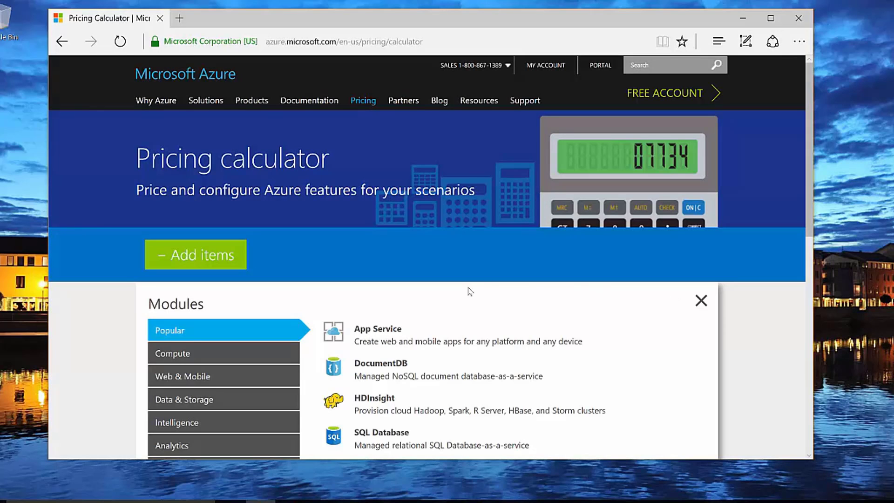
pyautogui.moveTo(441, 299)
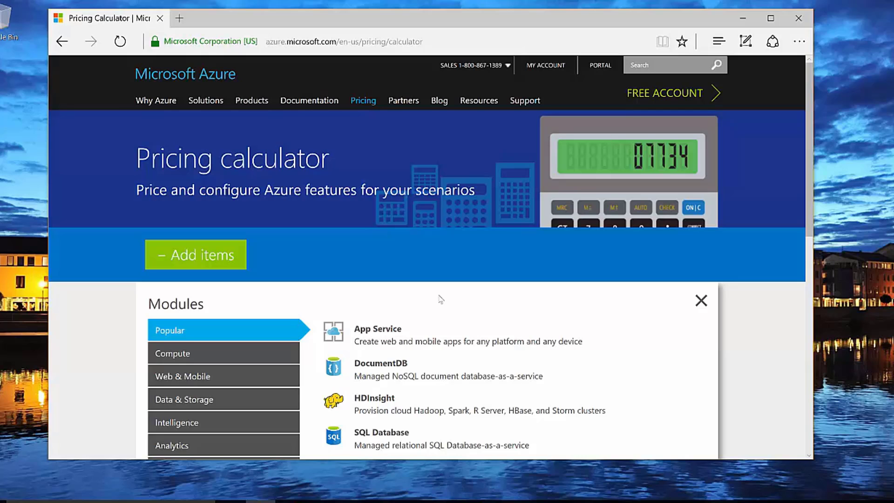
# - Add App Service from Popular and SQL Database from Data & Storage to the estimate
pyautogui.scroll(-3)
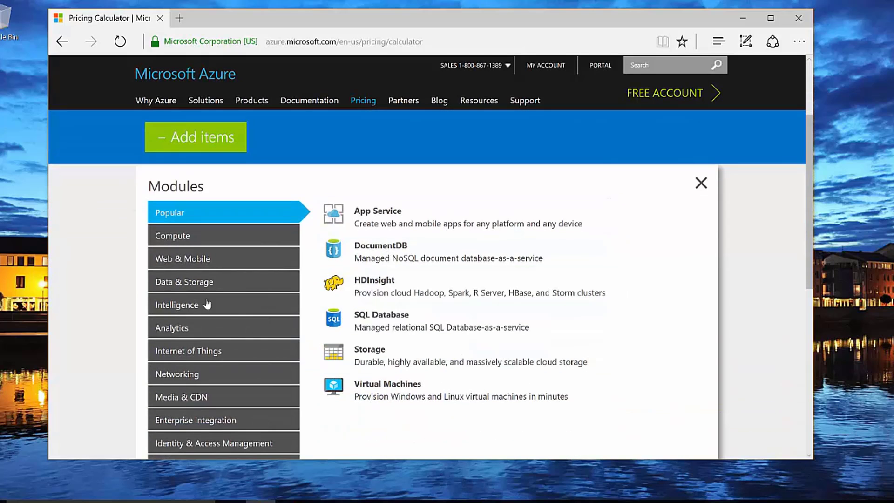
pyautogui.moveTo(163, 420)
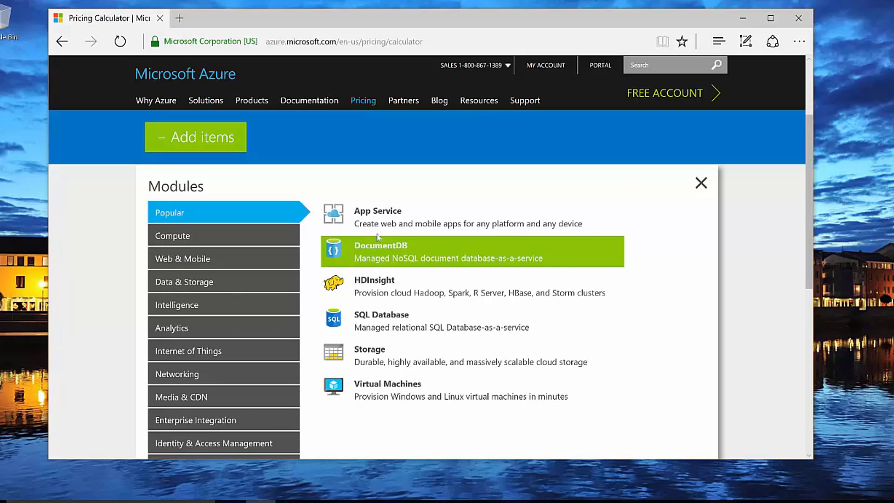
pyautogui.click(377, 217)
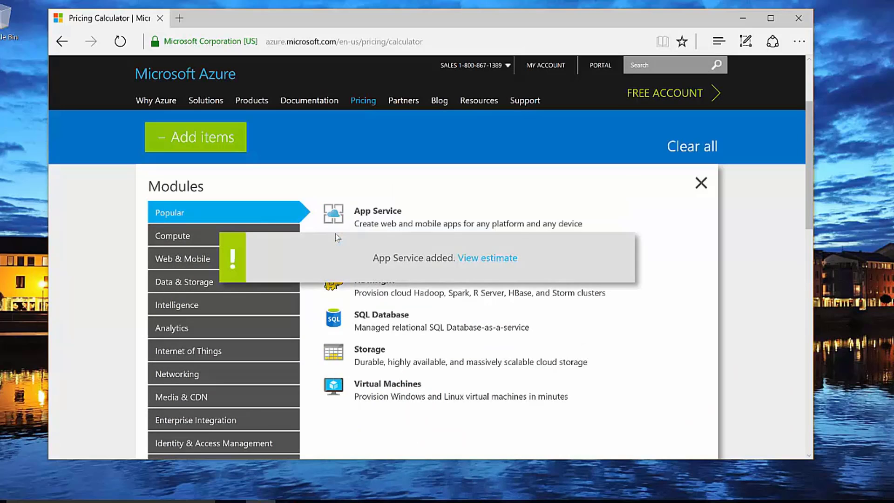
pyautogui.moveTo(487, 258)
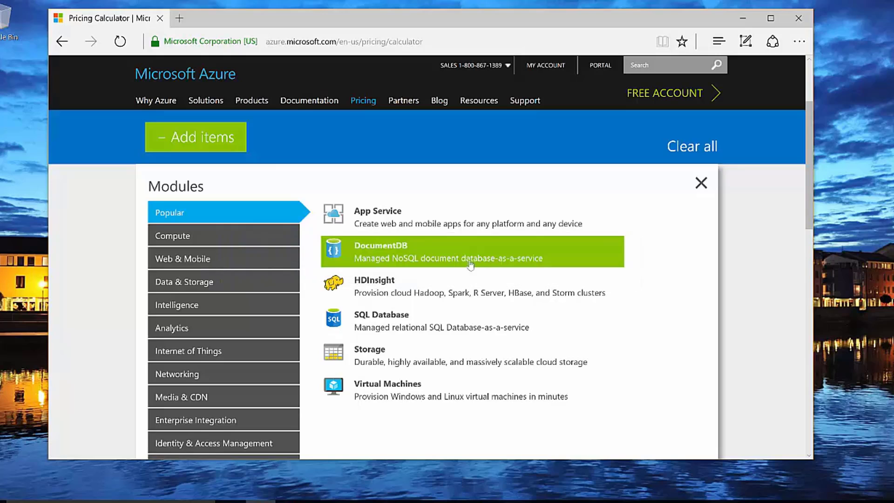
pyautogui.moveTo(191, 287)
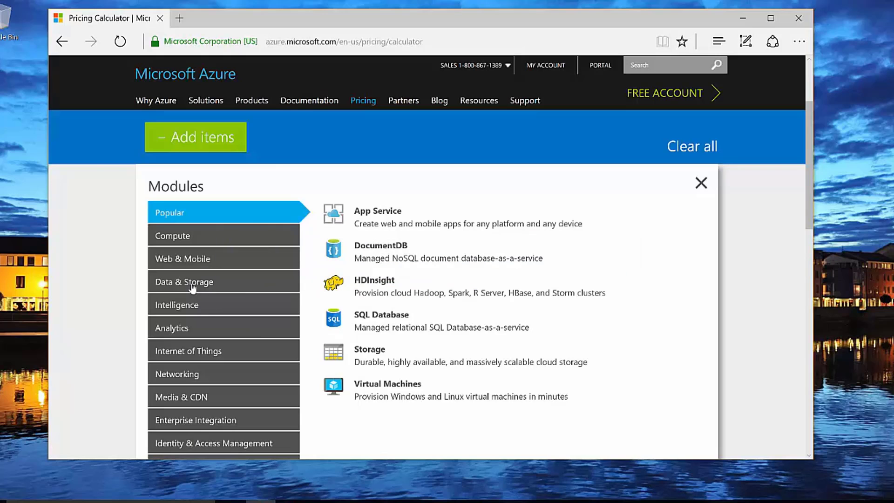
pyautogui.click(185, 281)
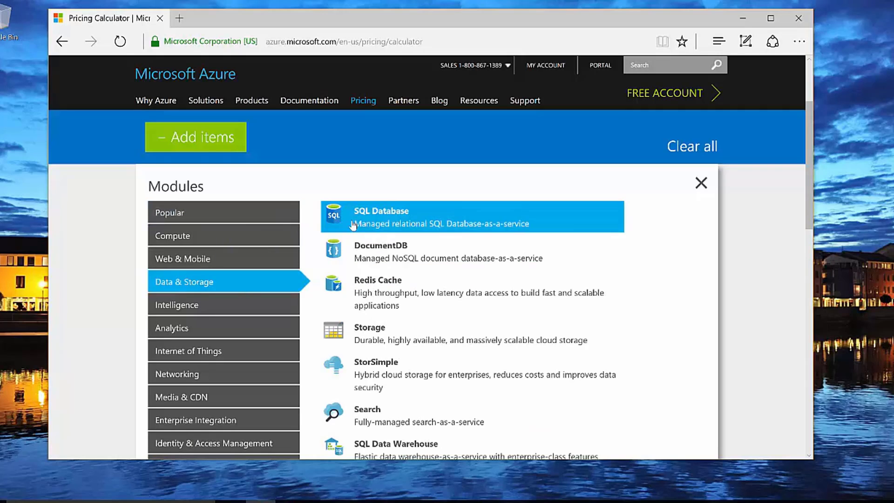
pyautogui.click(472, 217)
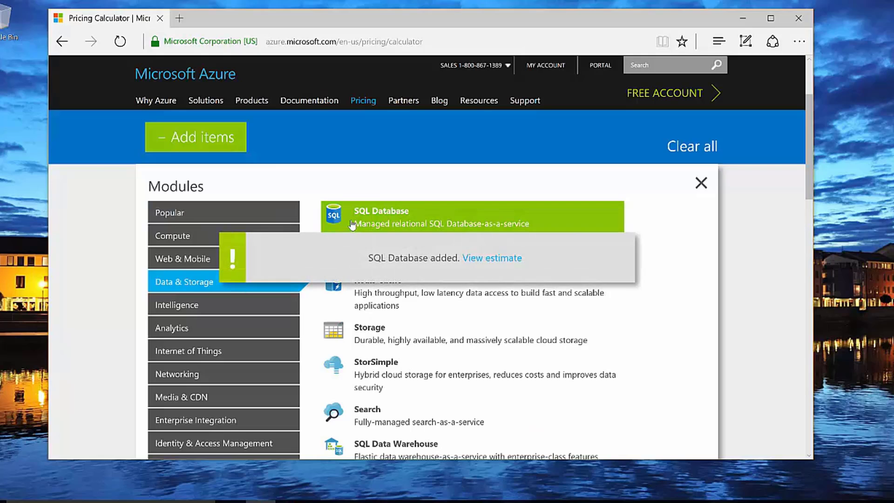
pyautogui.moveTo(176, 379)
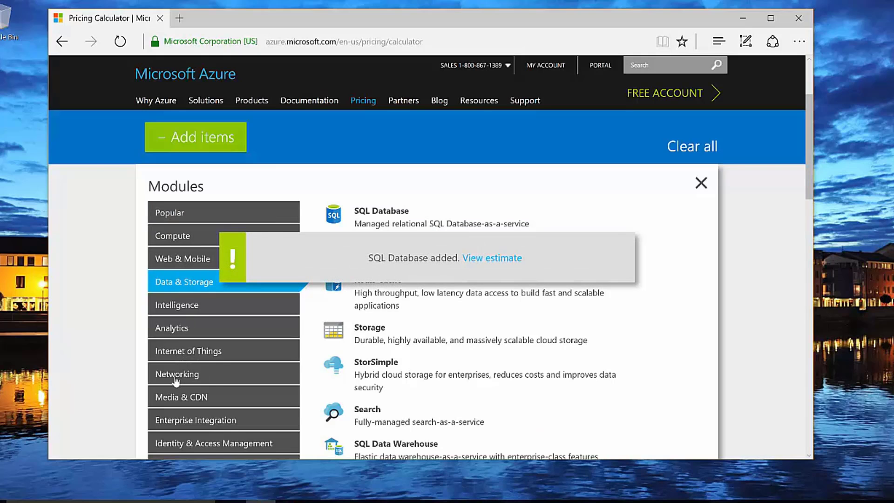
# - Add Media Services from Media & CDN and Azure Active Directory from Identity & Access Management
pyautogui.click(177, 373)
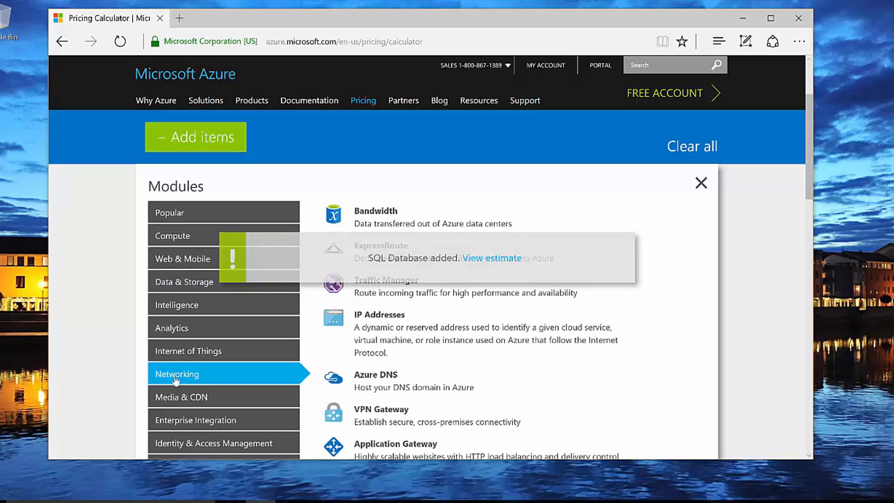
pyautogui.click(182, 397)
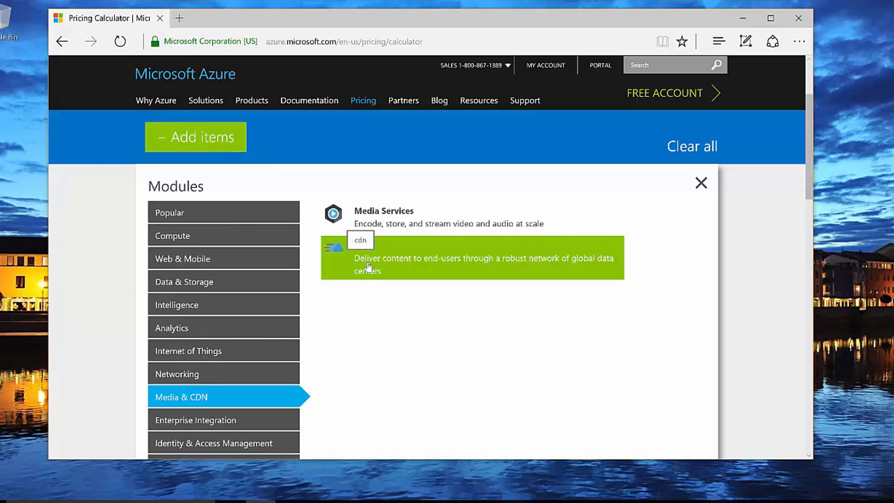
pyautogui.moveTo(425, 223)
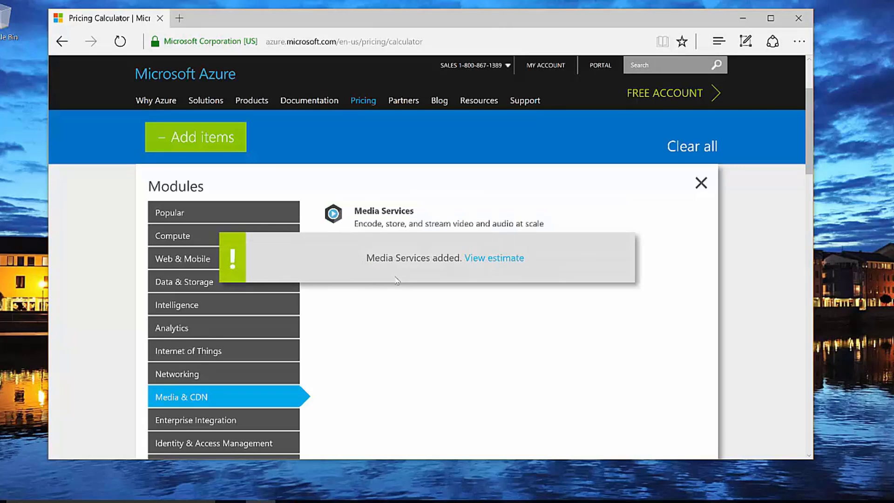
pyautogui.moveTo(181, 342)
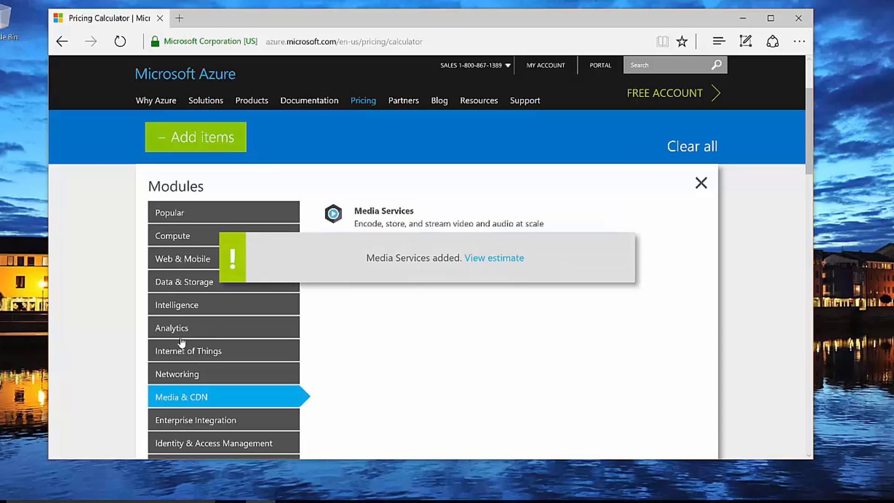
pyautogui.click(214, 444)
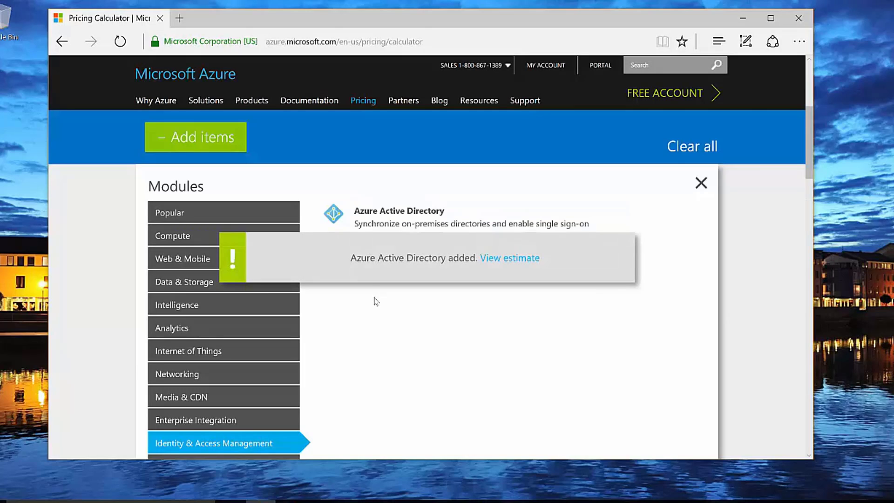
pyautogui.moveTo(502, 286)
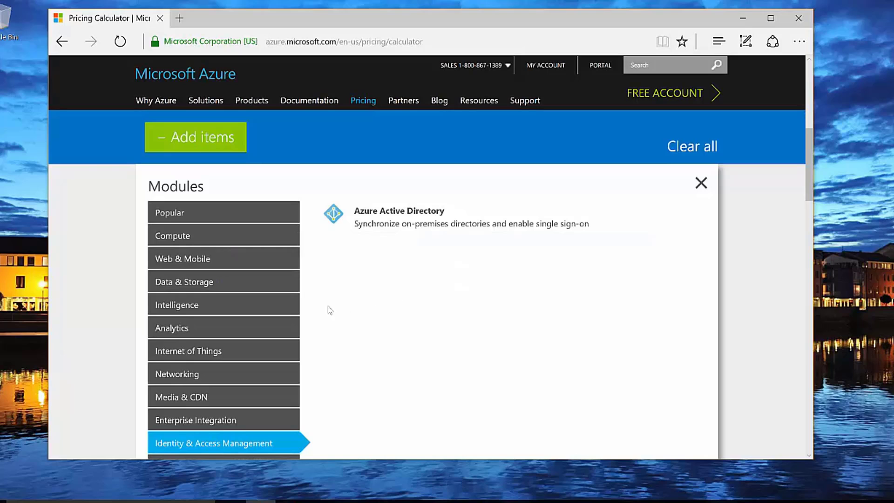
pyautogui.moveTo(698, 192)
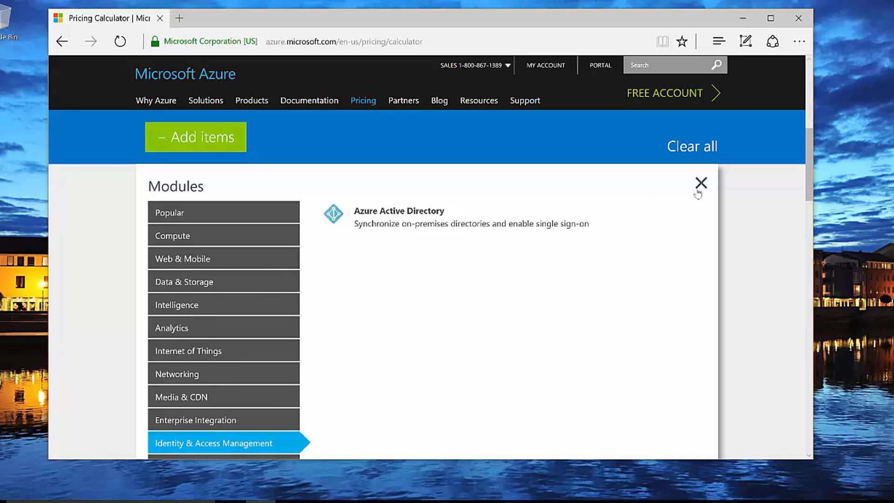
# - Close the catalogue and set the App Service region to North Central US
pyautogui.click(700, 181)
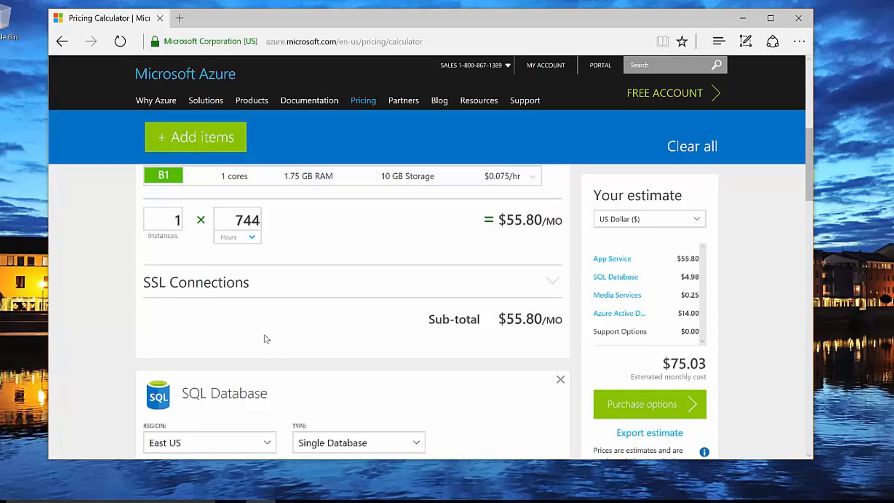
pyautogui.scroll(3)
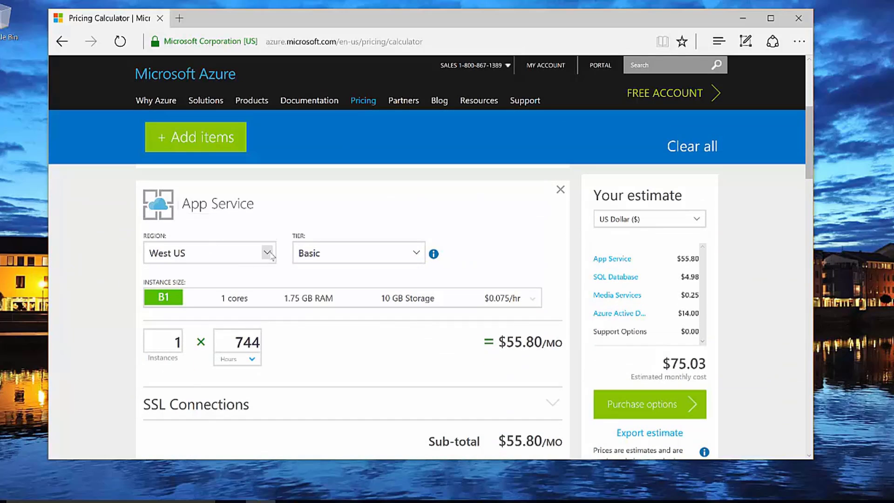
pyautogui.click(266, 253)
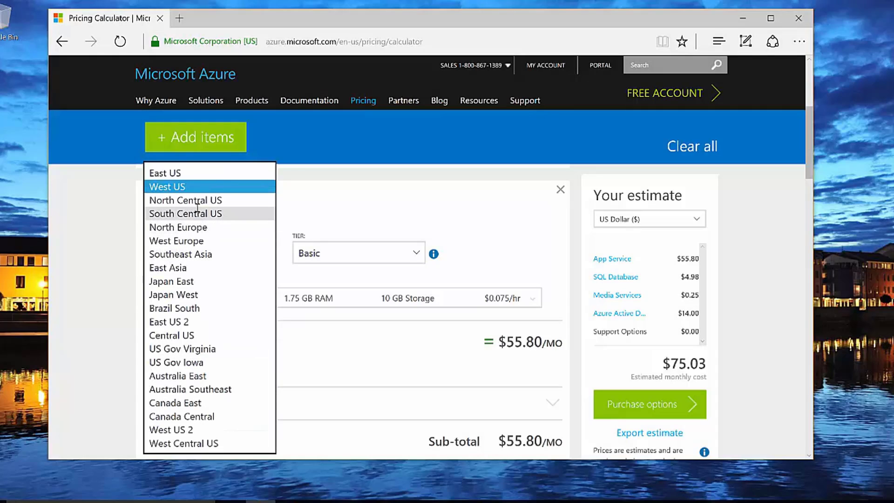
pyautogui.click(184, 200)
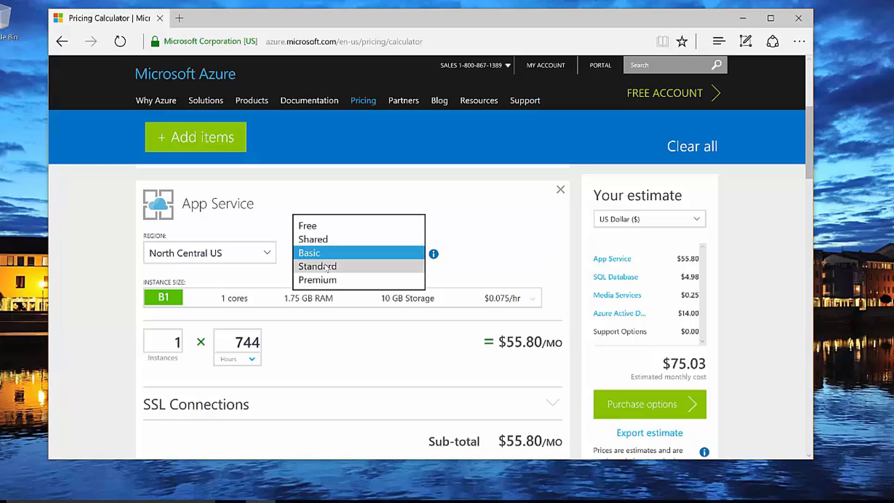
pyautogui.moveTo(357, 225)
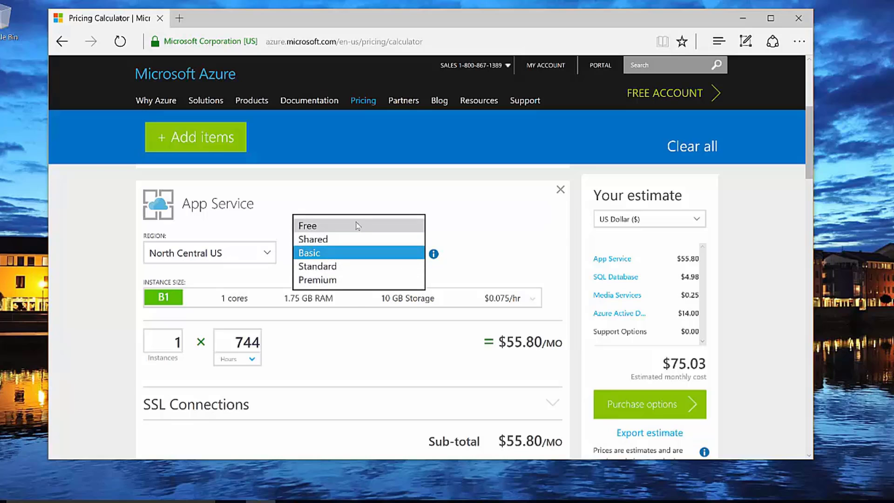
pyautogui.moveTo(338, 266)
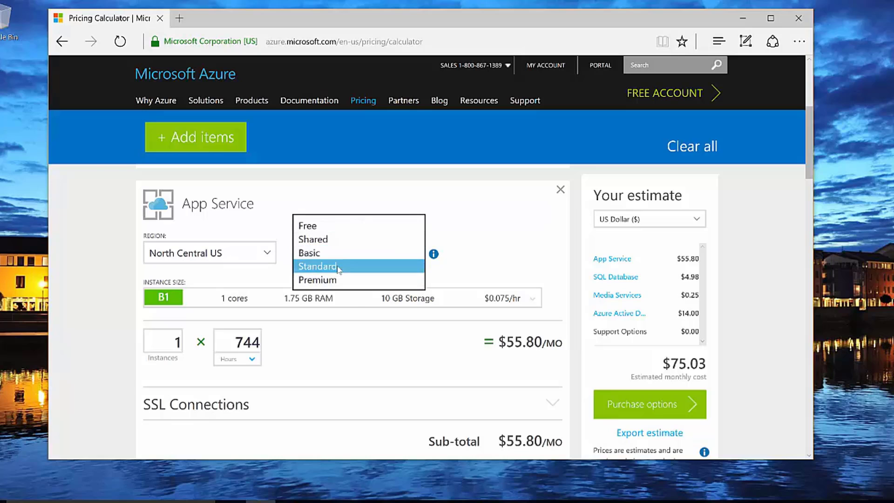
# - Put App Service on the Standard S1 tier at $74.40/mo and show its SSL connection options
pyautogui.click(317, 267)
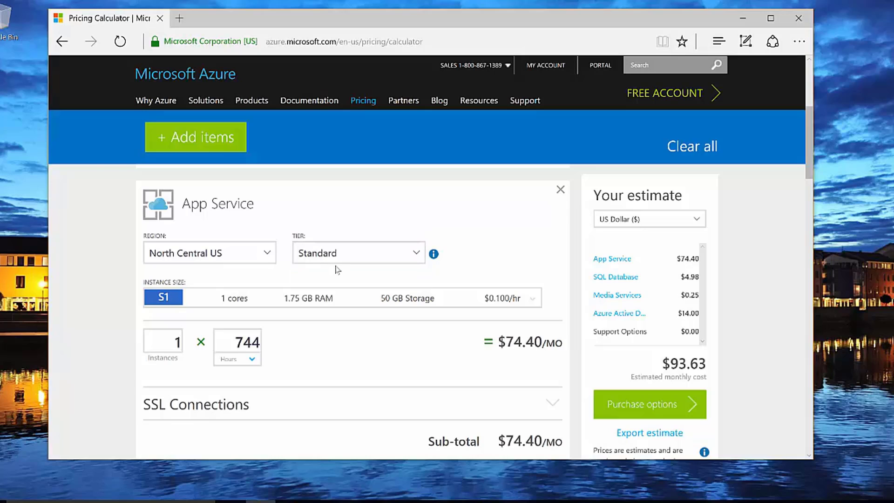
pyautogui.moveTo(246, 312)
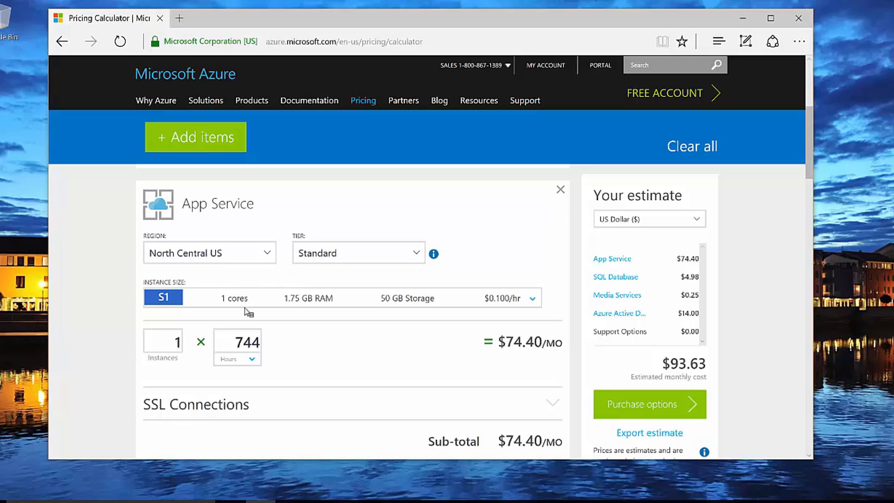
pyautogui.moveTo(270, 312)
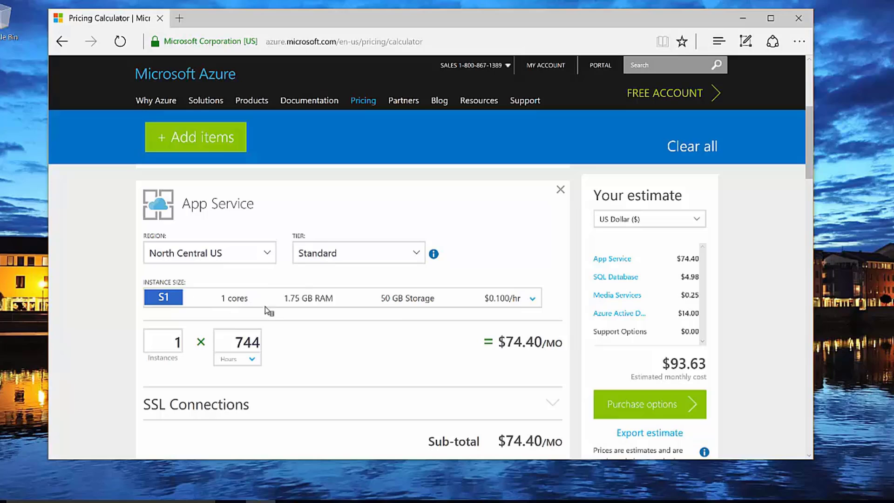
pyautogui.moveTo(291, 320)
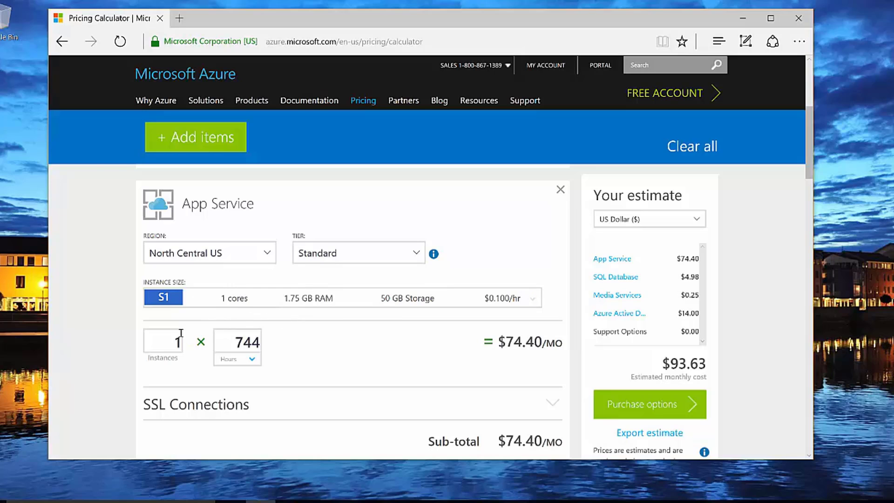
pyautogui.moveTo(223, 342)
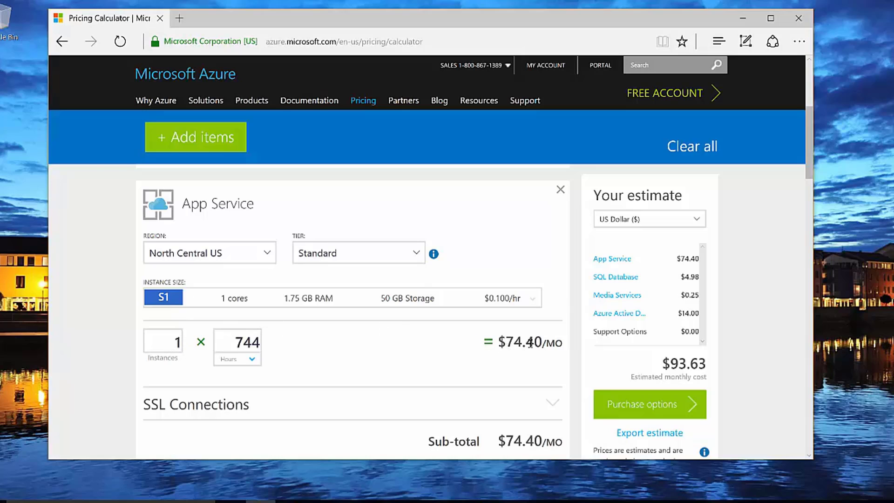
pyautogui.scroll(-3)
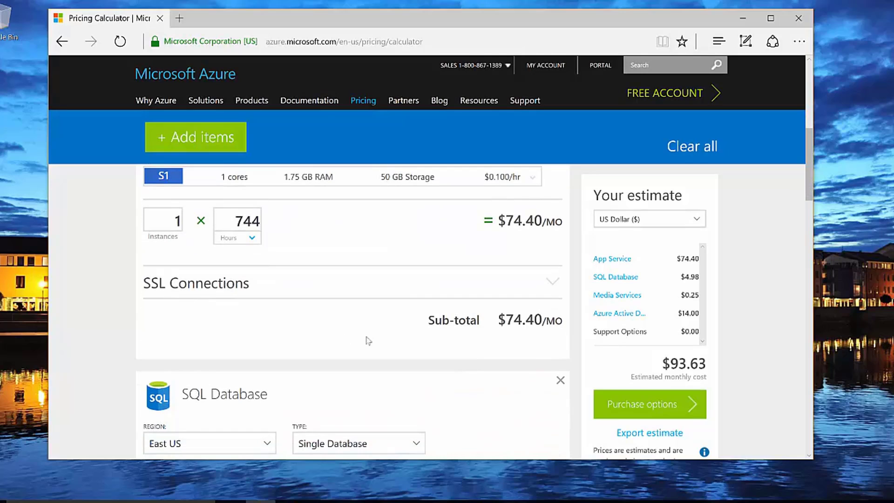
pyautogui.click(551, 281)
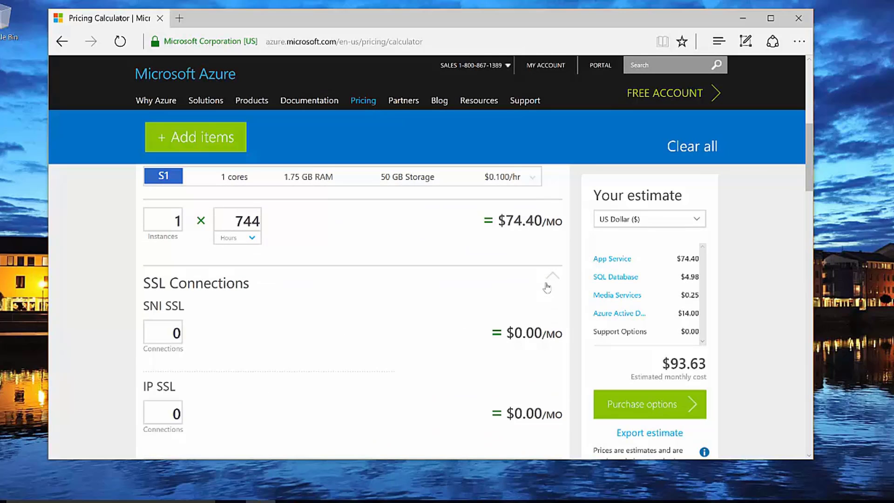
# - Hide the SSL options and move SQL Database to the North Central US region
pyautogui.click(552, 281)
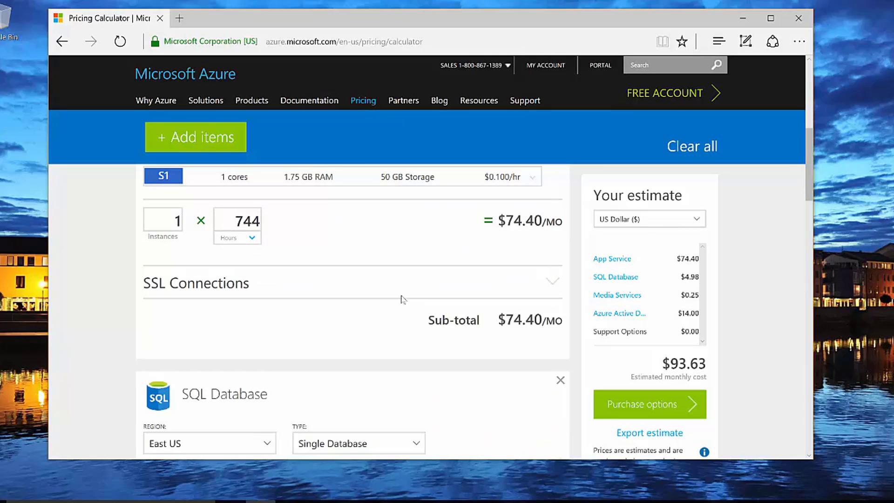
pyautogui.scroll(-3)
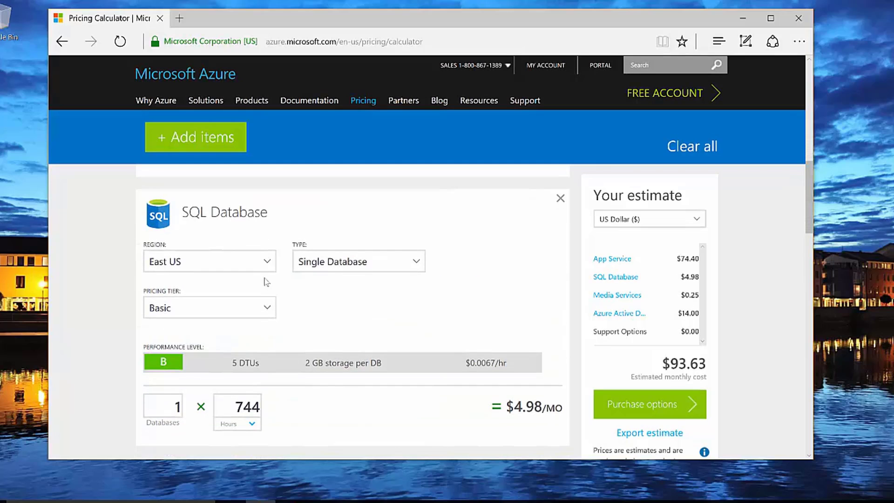
pyautogui.click(209, 261)
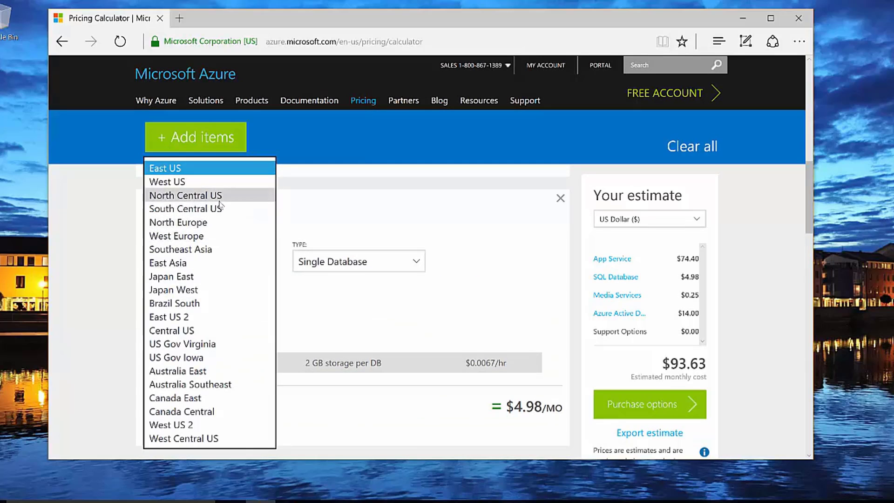
pyautogui.click(184, 194)
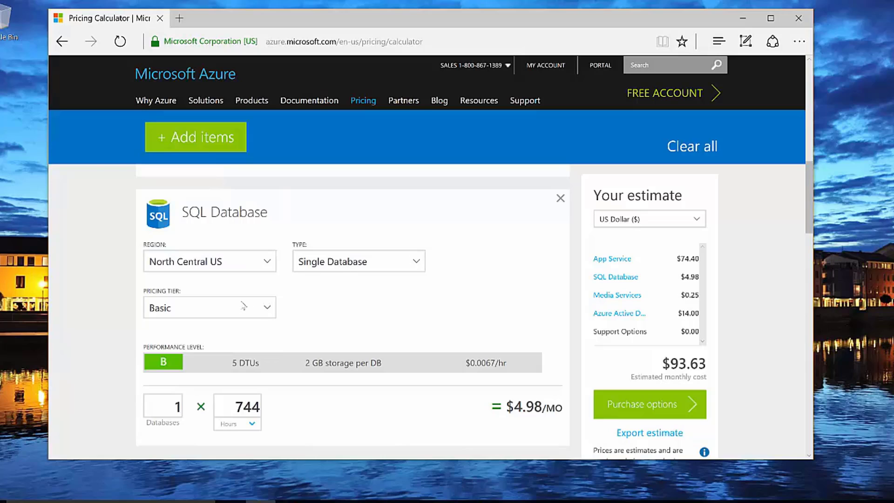
pyautogui.moveTo(239, 376)
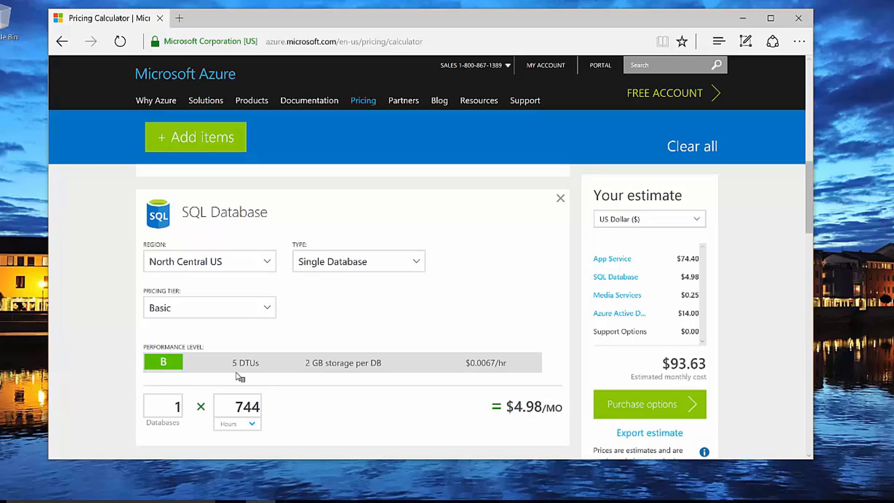
pyautogui.moveTo(260, 350)
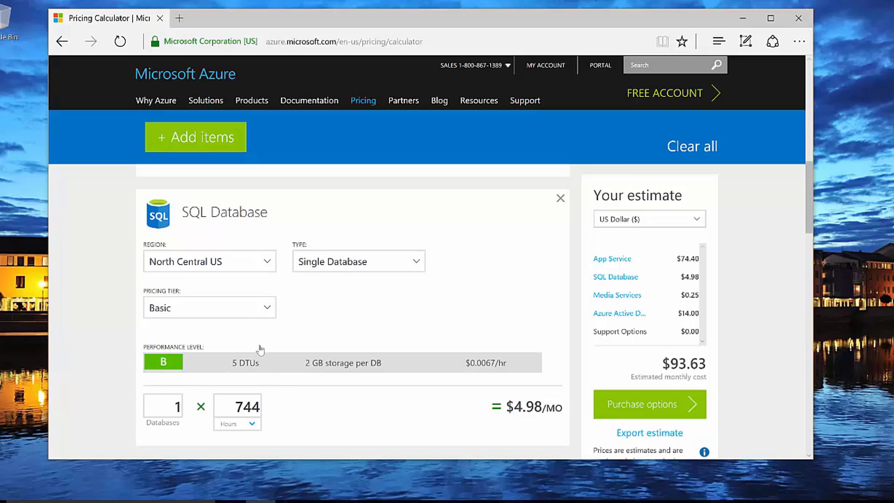
pyautogui.moveTo(268, 369)
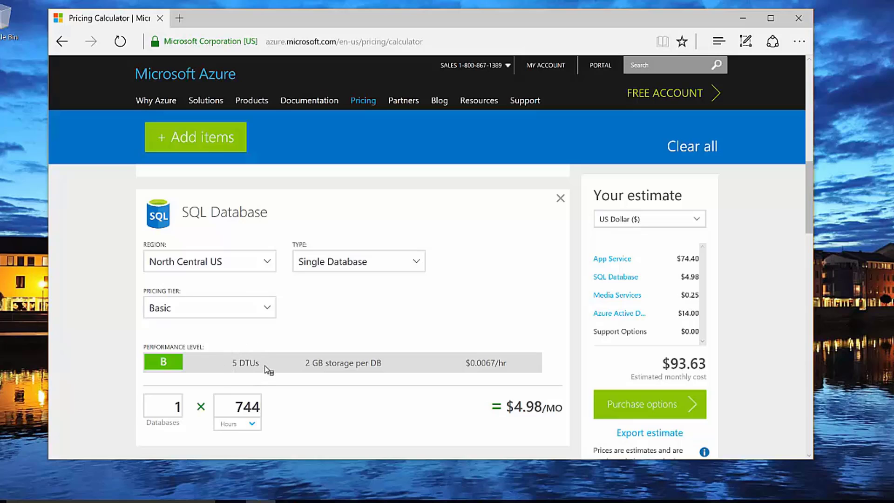
pyautogui.moveTo(276, 368)
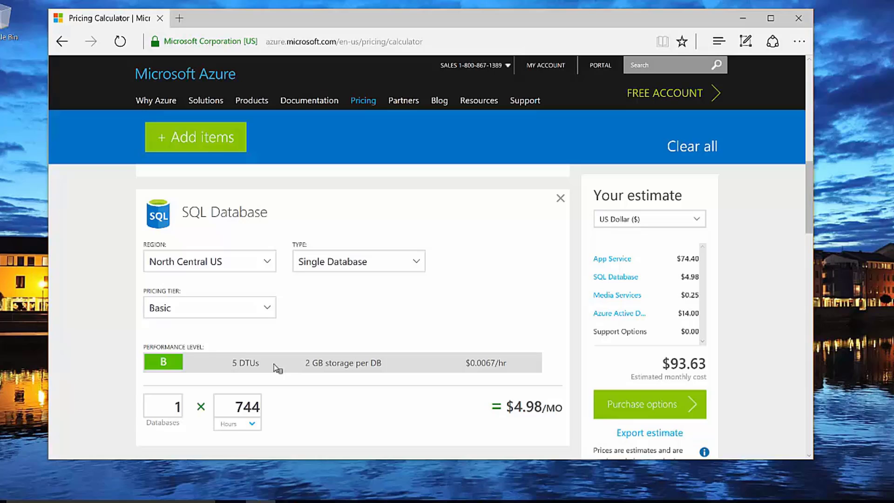
pyautogui.moveTo(270, 380)
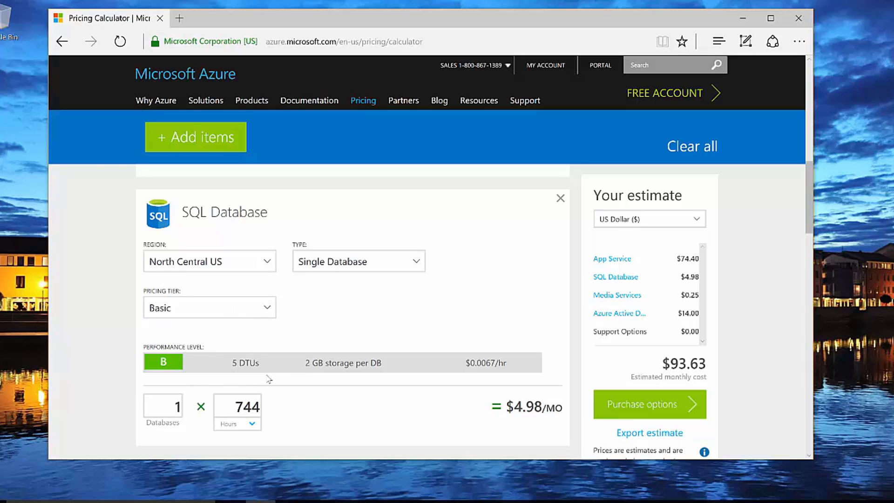
pyautogui.moveTo(270, 371)
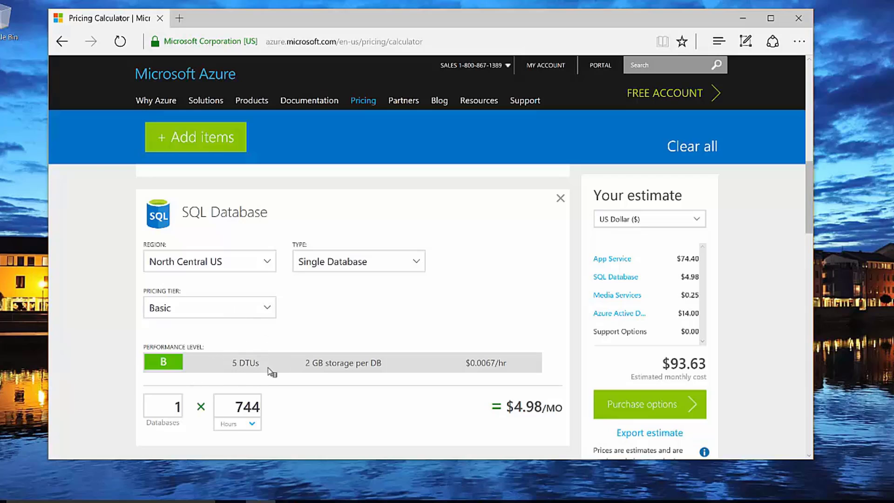
pyautogui.moveTo(340, 369)
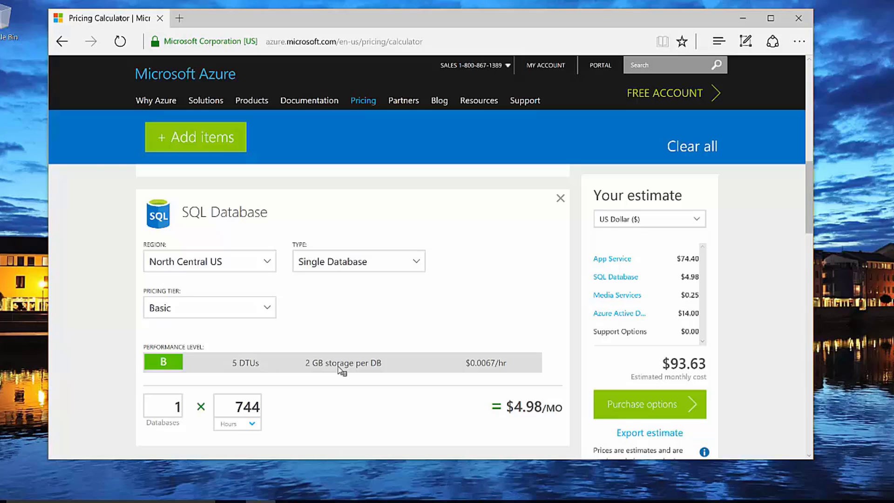
pyautogui.moveTo(498, 371)
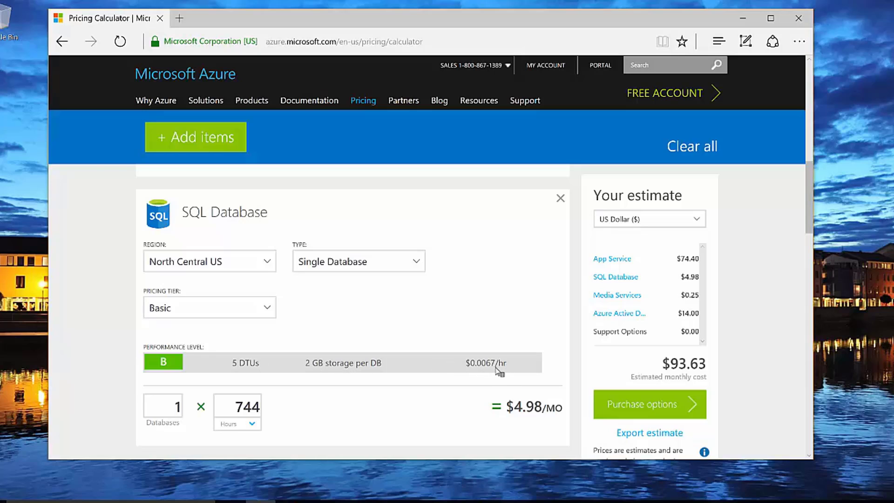
# - Try SQL Database on Standard and Premium tiers, then return it to Basic at $4.98/mo
pyautogui.click(210, 306)
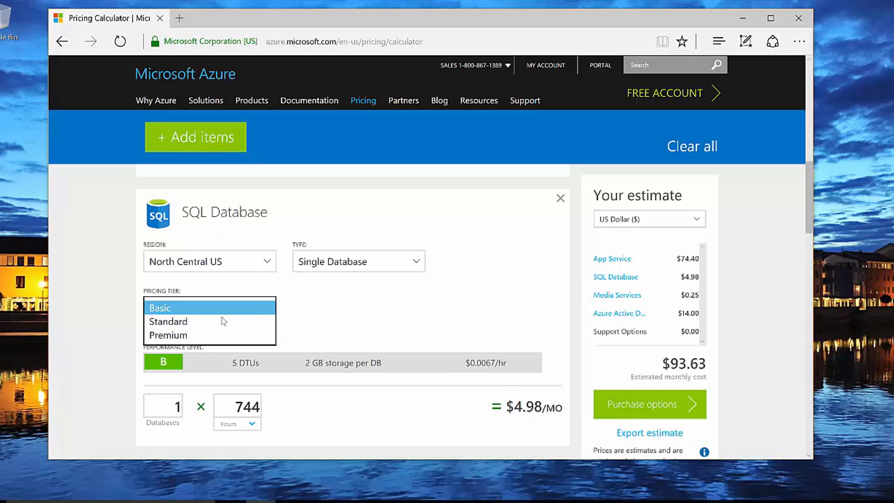
pyautogui.click(168, 320)
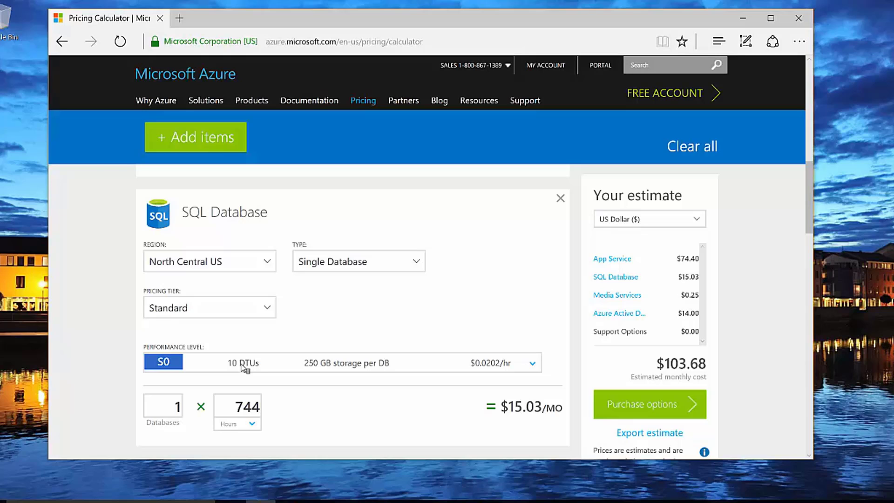
pyautogui.moveTo(232, 341)
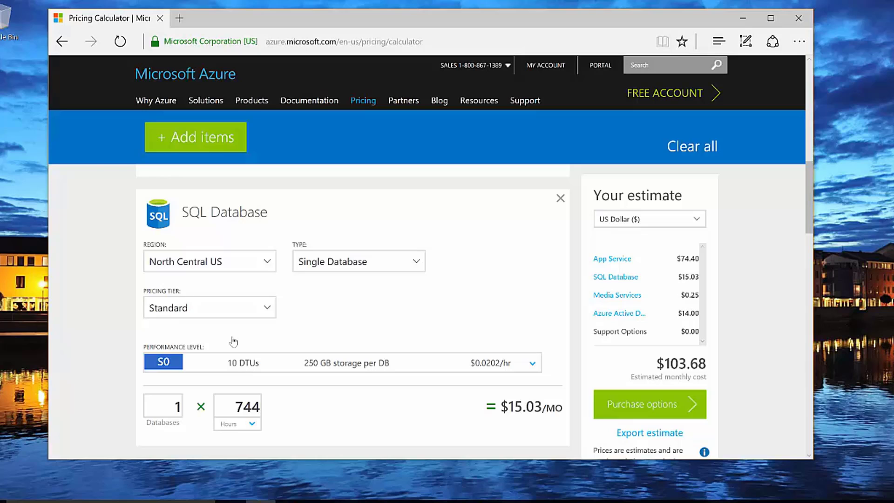
pyautogui.click(209, 307)
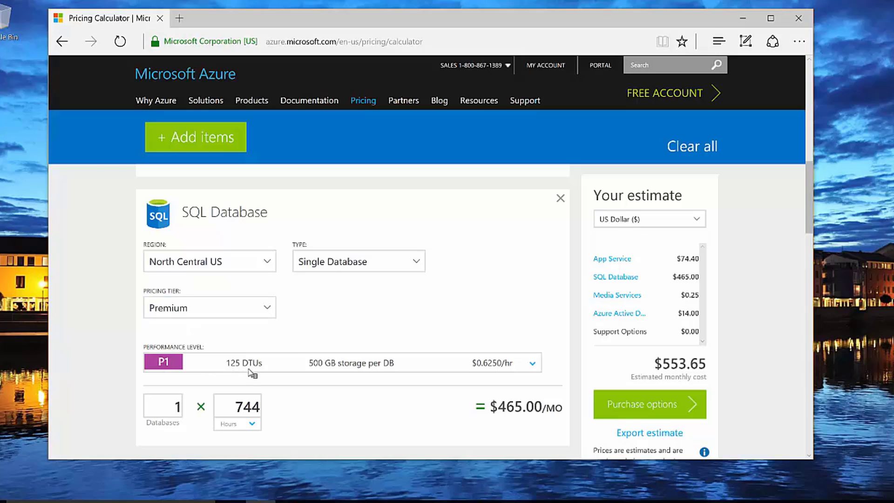
pyautogui.moveTo(330, 372)
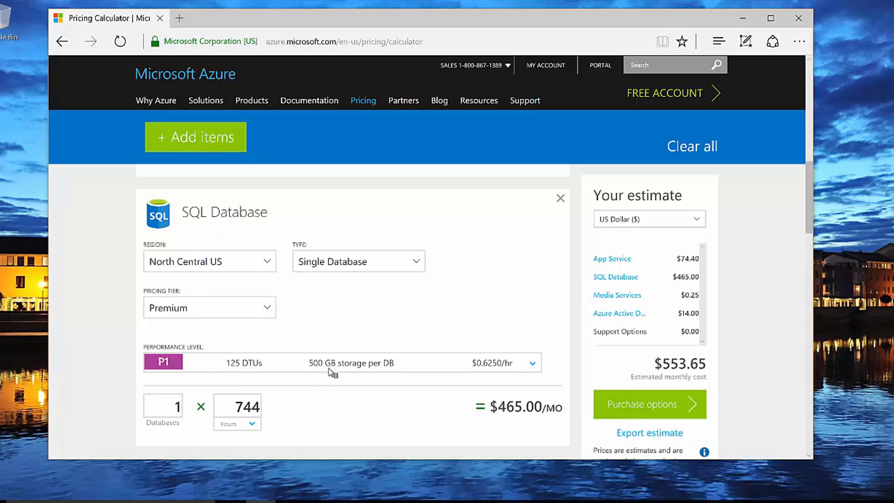
pyautogui.moveTo(474, 370)
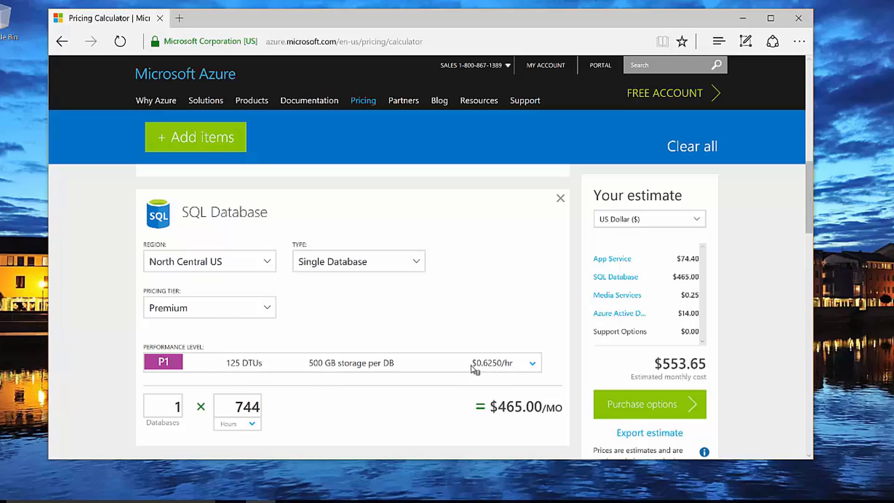
pyautogui.click(210, 307)
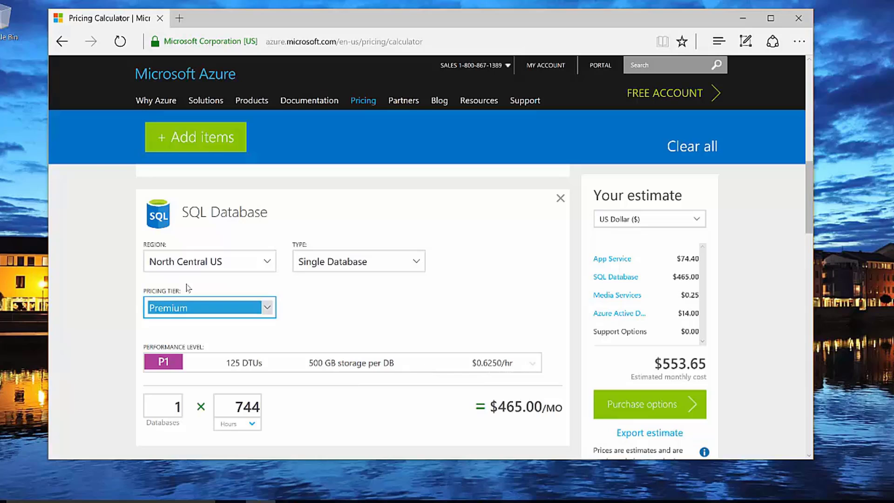
pyautogui.click(209, 307)
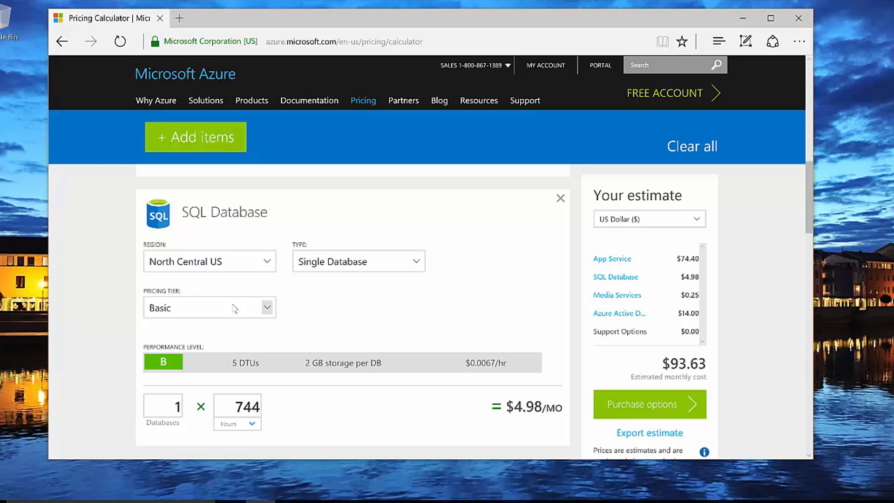
pyautogui.moveTo(224, 330)
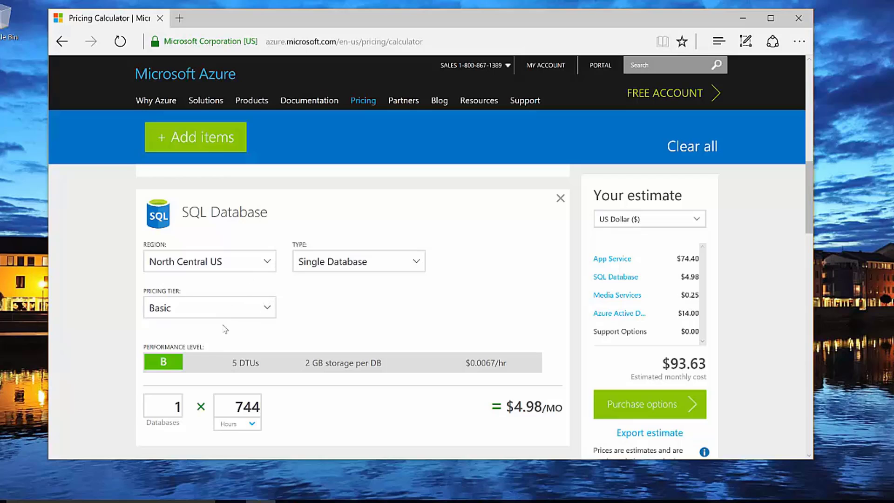
pyautogui.moveTo(185, 430)
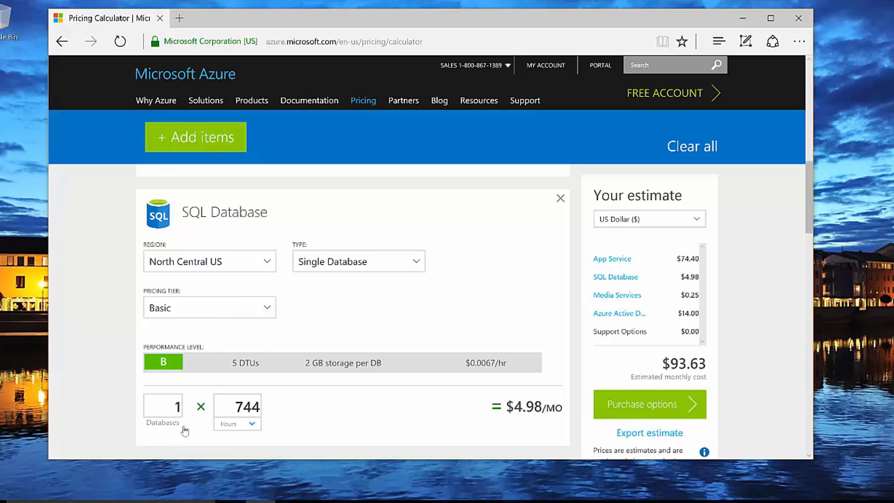
# - Set the Media Services Output GBs amount to 200
pyautogui.scroll(-3)
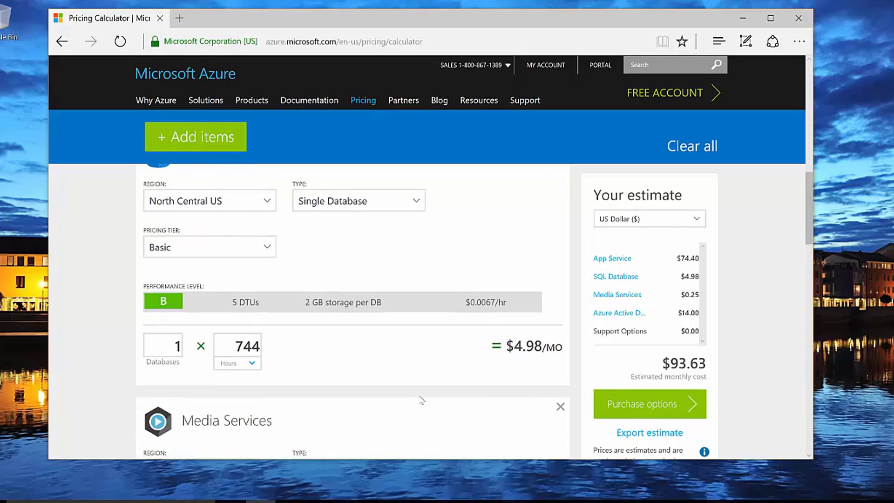
pyautogui.scroll(-3)
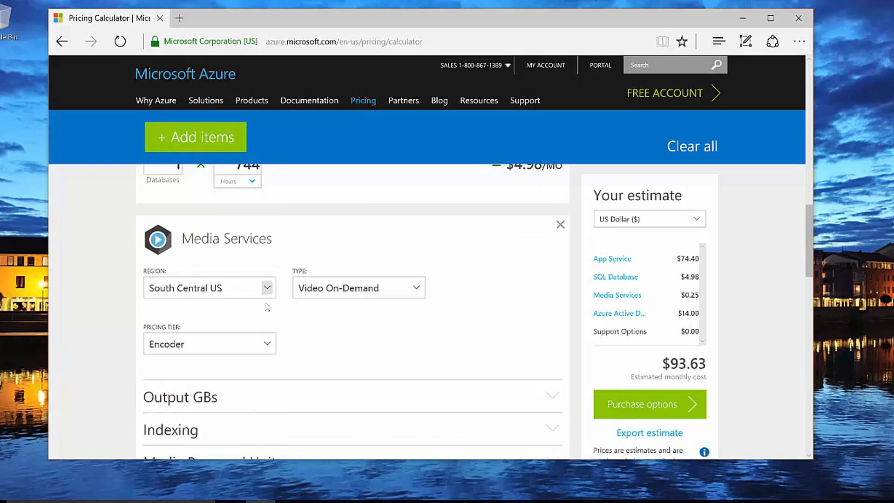
pyautogui.moveTo(250, 325)
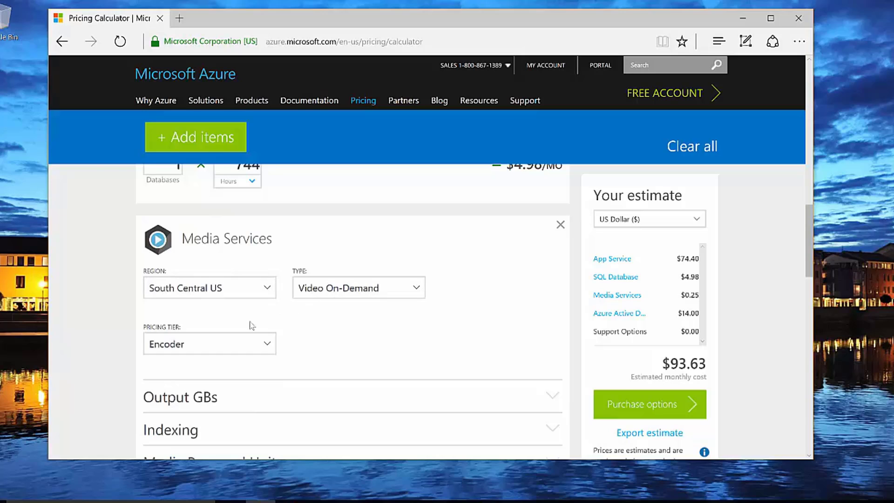
pyautogui.scroll(-3)
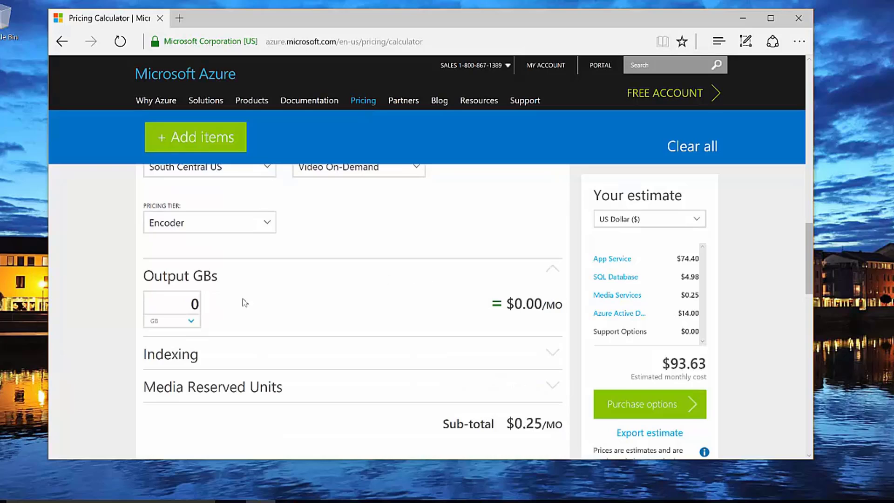
pyautogui.tripleClick(194, 303)
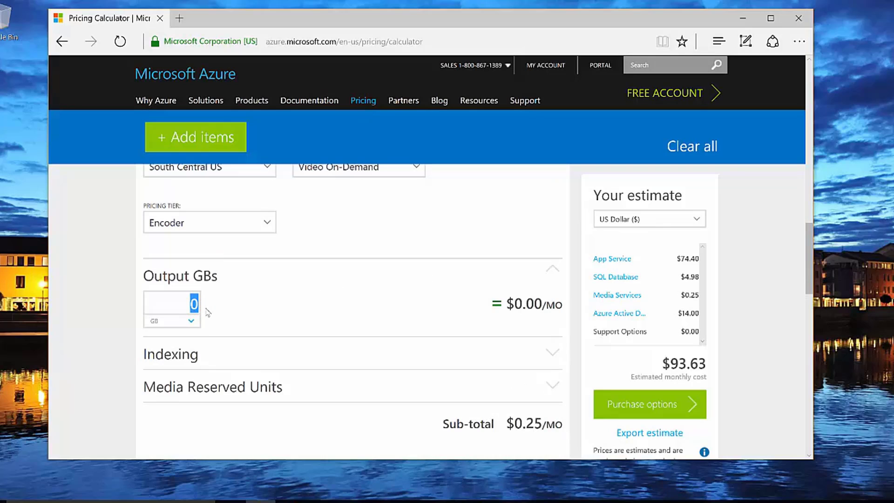
pyautogui.write('200')
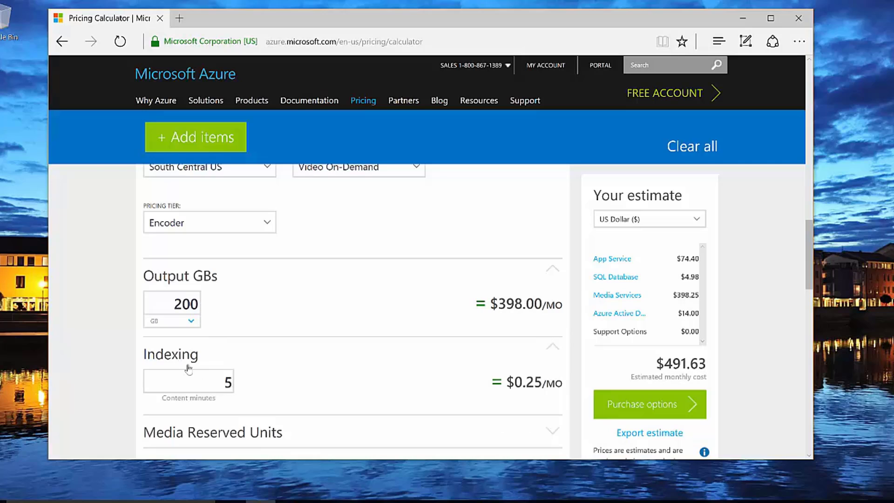
pyautogui.click(188, 381)
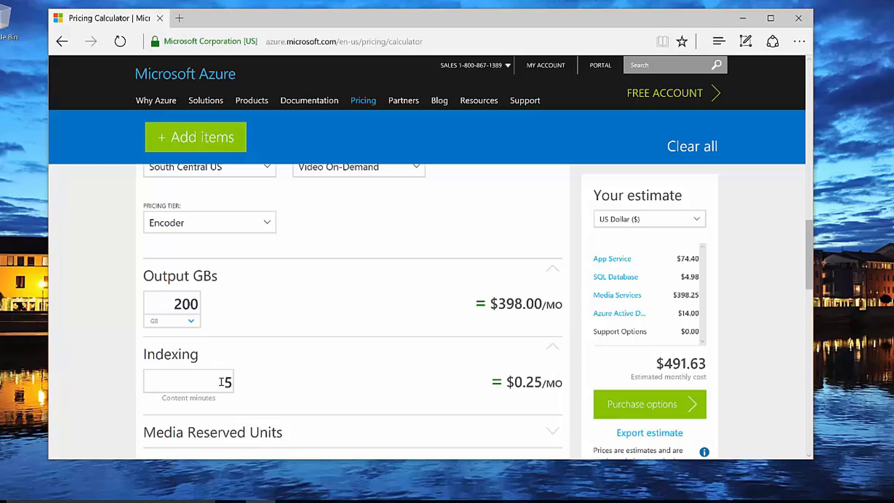
# - Edit the Media Services output down to 20 GB, bringing the total to $133.43
pyautogui.scroll(-3)
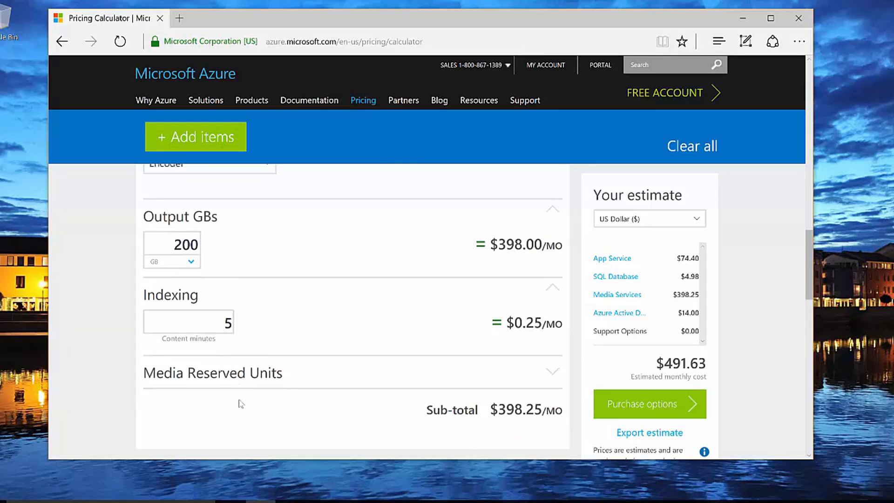
pyautogui.scroll(-3)
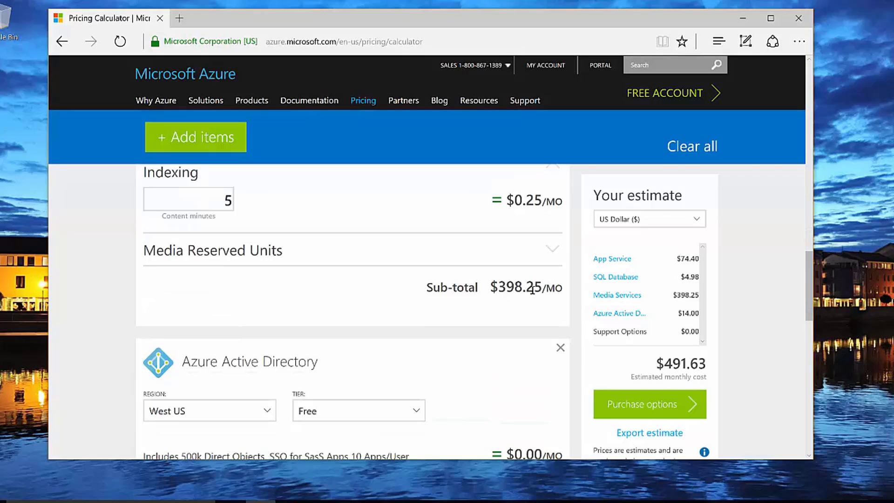
pyautogui.scroll(3)
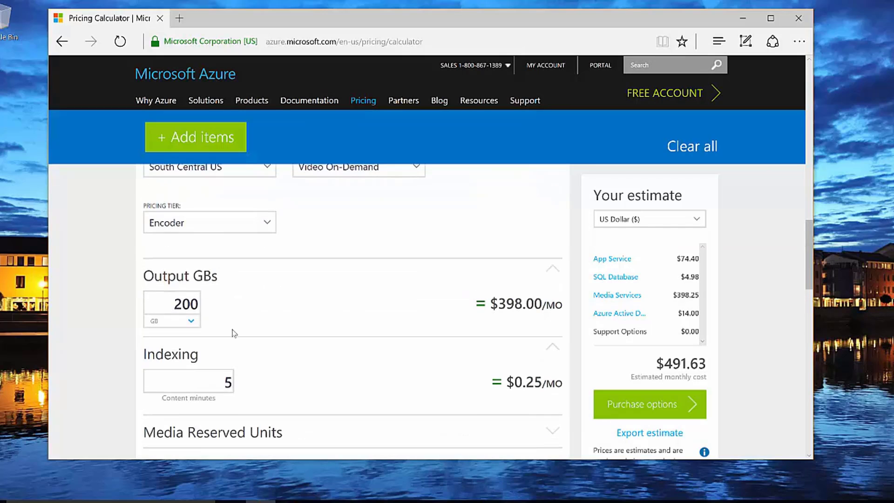
pyautogui.click(172, 303)
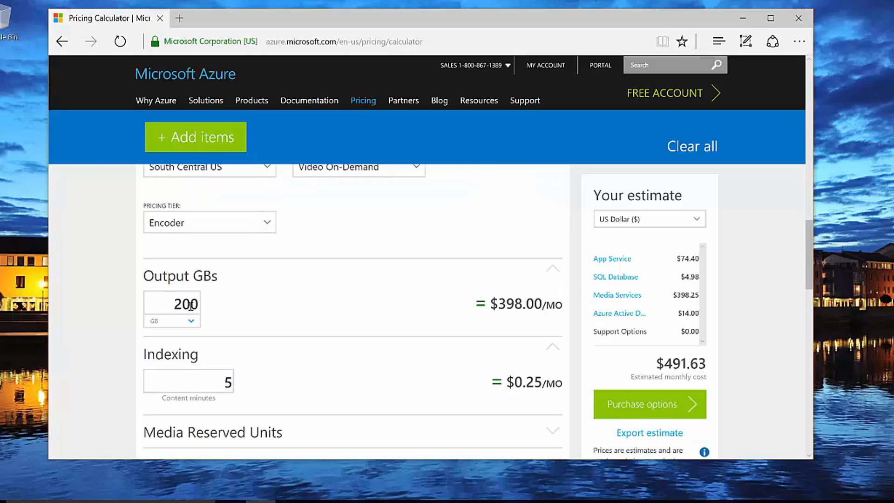
pyautogui.moveTo(260, 380)
pyautogui.write('20')
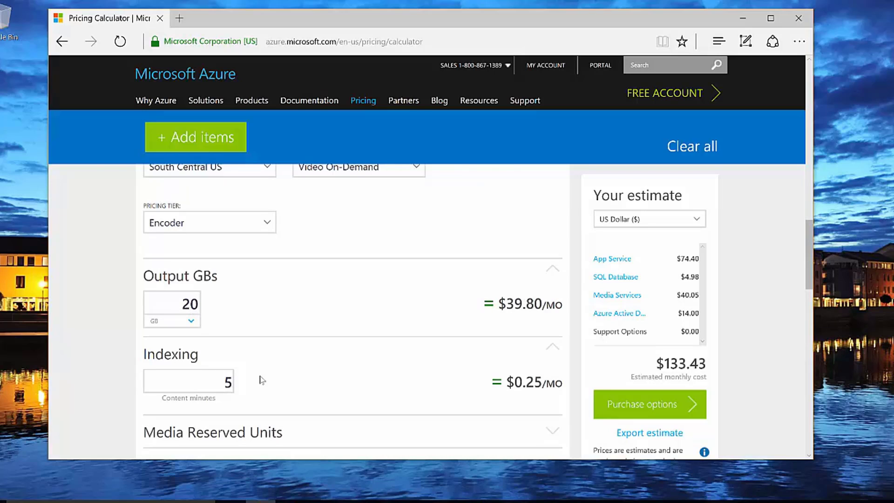
pyautogui.scroll(-3)
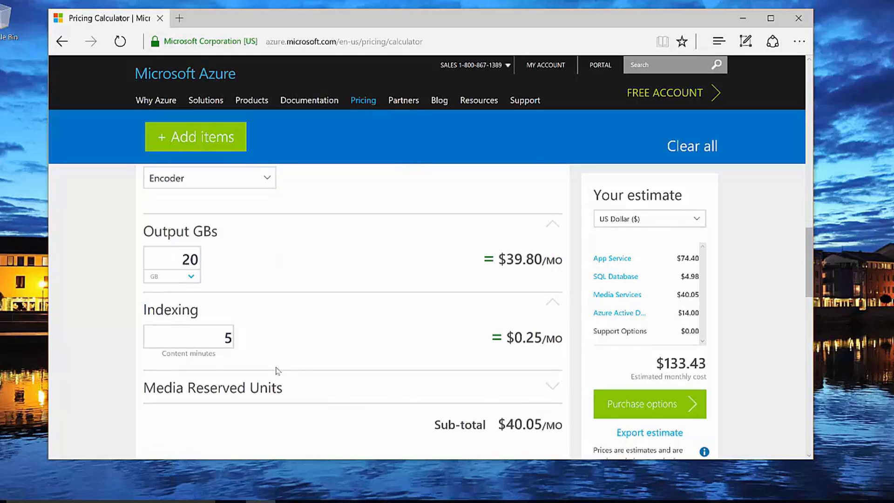
pyautogui.scroll(-3)
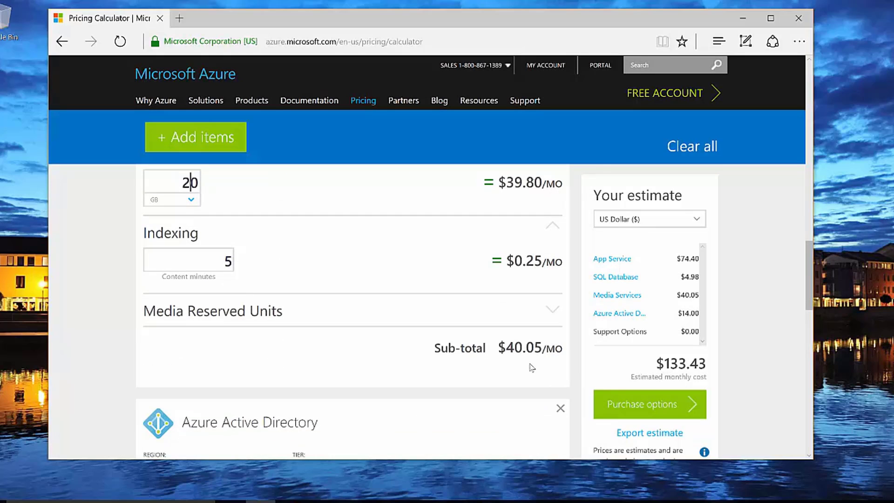
# - Set Azure Active Directory to North Central US on the Free tier and show its Multi-Factor Authentication options
pyautogui.scroll(-3)
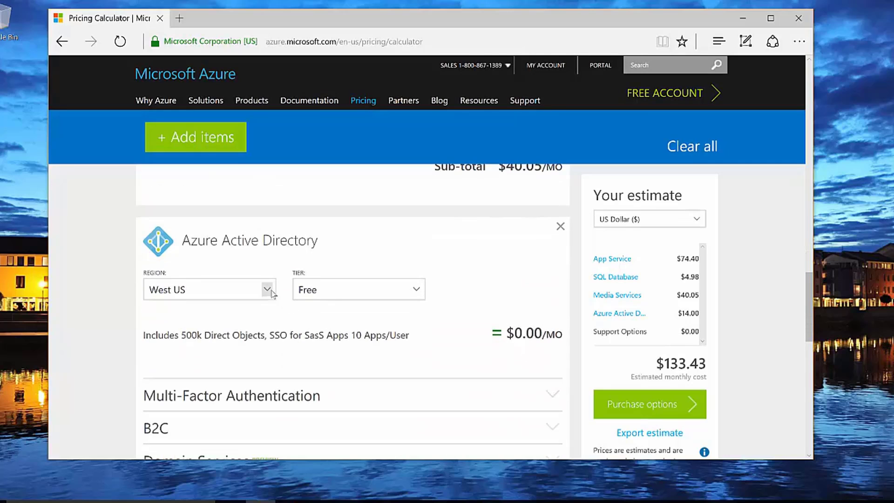
pyautogui.click(210, 288)
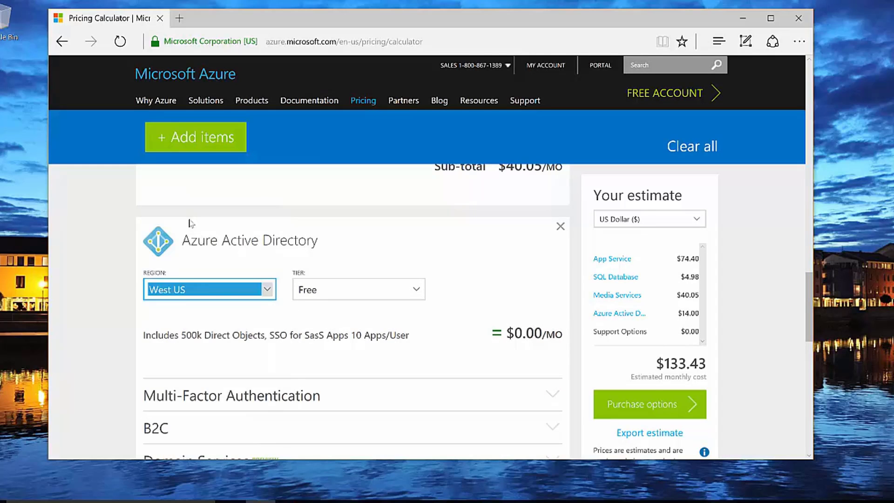
pyautogui.click(209, 289)
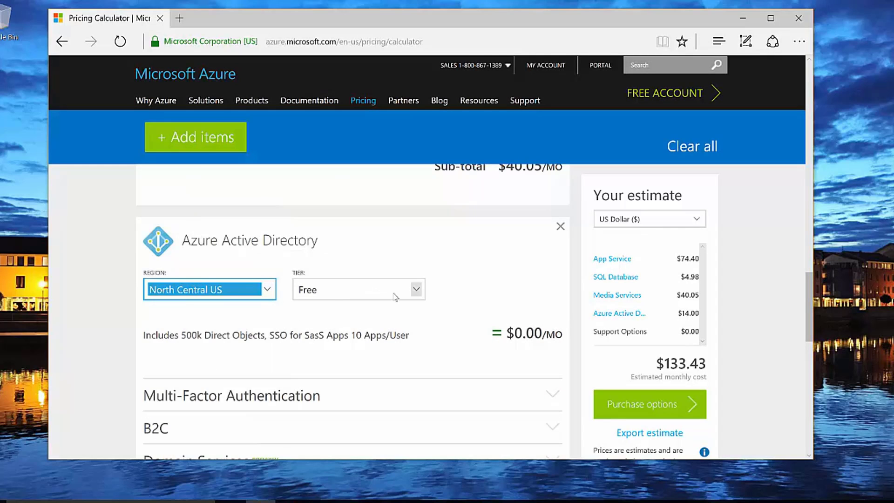
pyautogui.moveTo(181, 348)
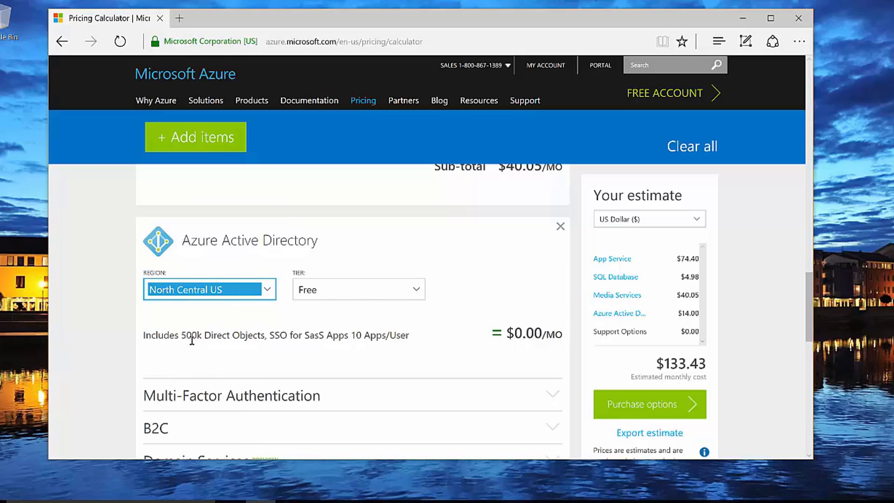
pyautogui.moveTo(357, 341)
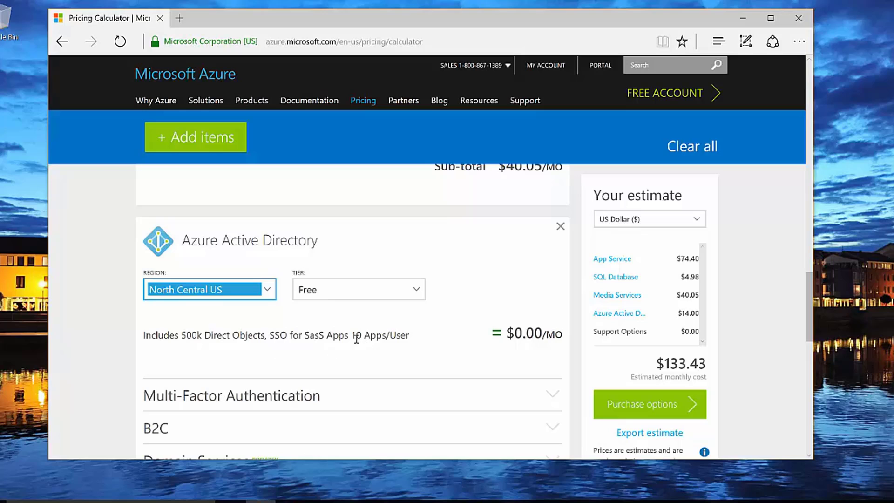
pyautogui.click(358, 288)
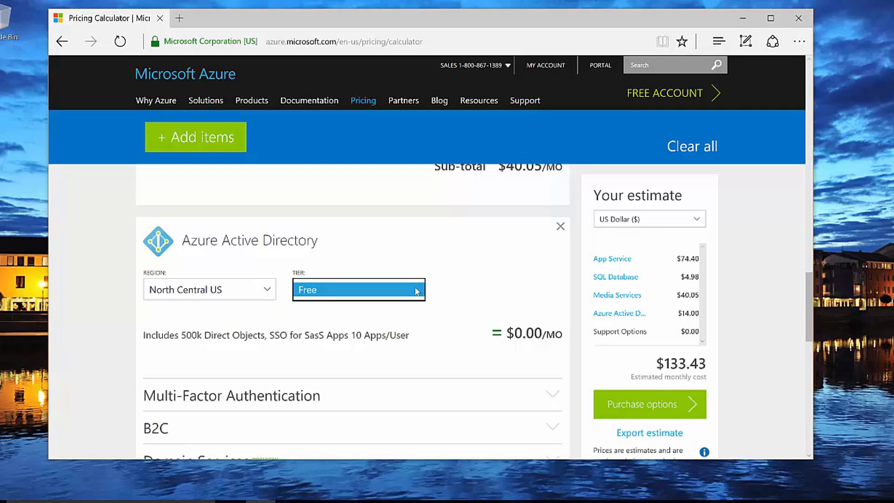
pyautogui.scroll(-3)
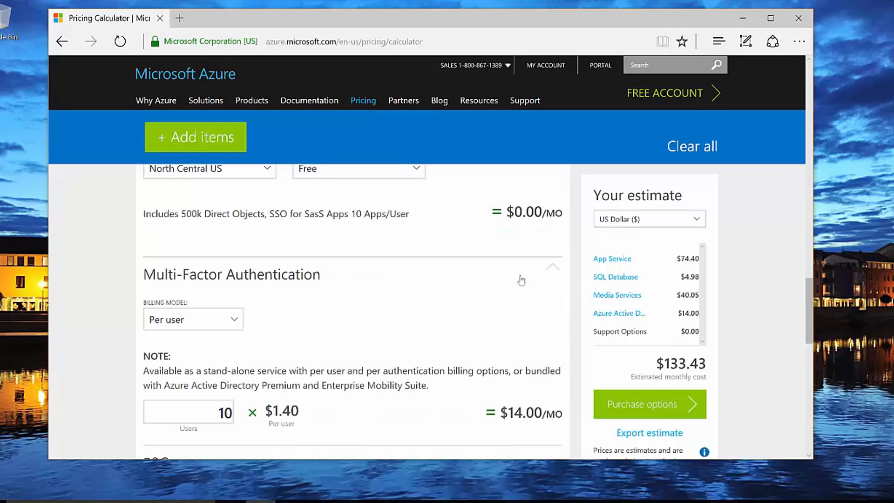
pyautogui.moveTo(302, 286)
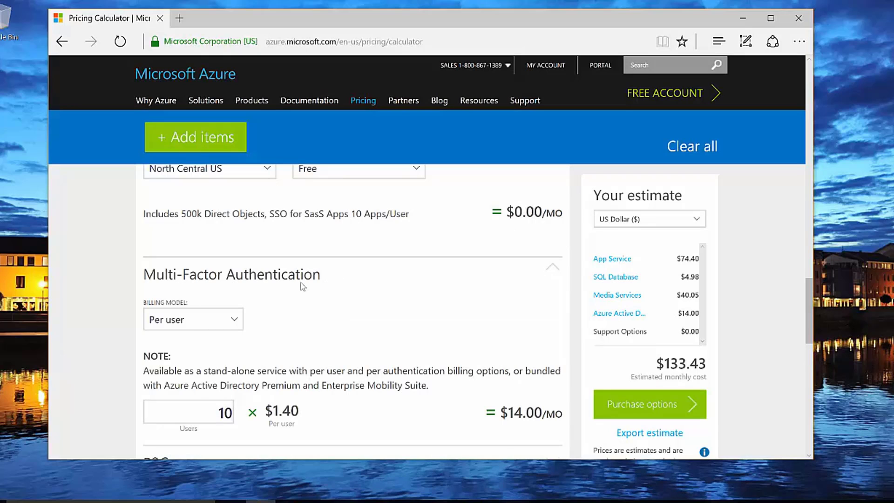
pyautogui.click(551, 268)
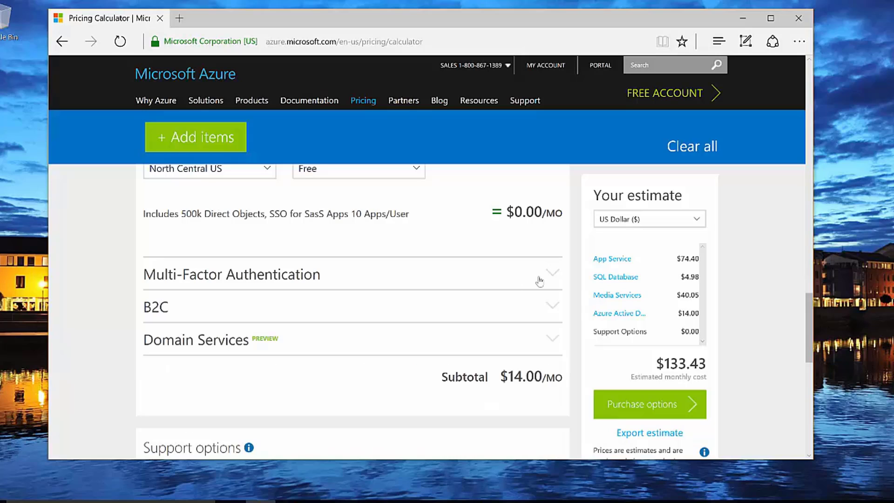
pyautogui.click(551, 306)
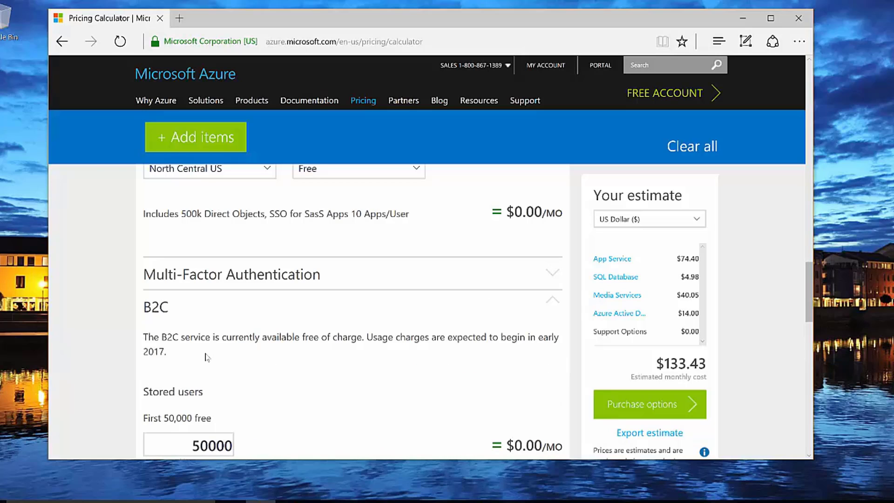
pyautogui.moveTo(540, 312)
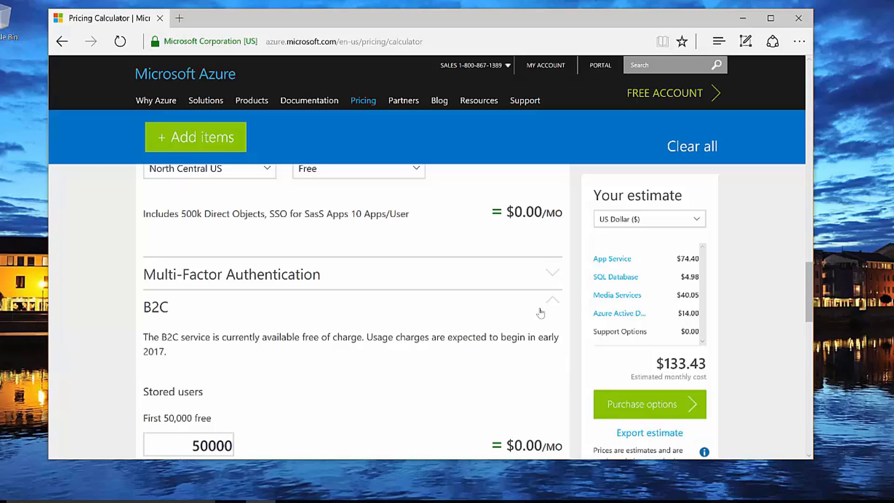
pyautogui.click(552, 299)
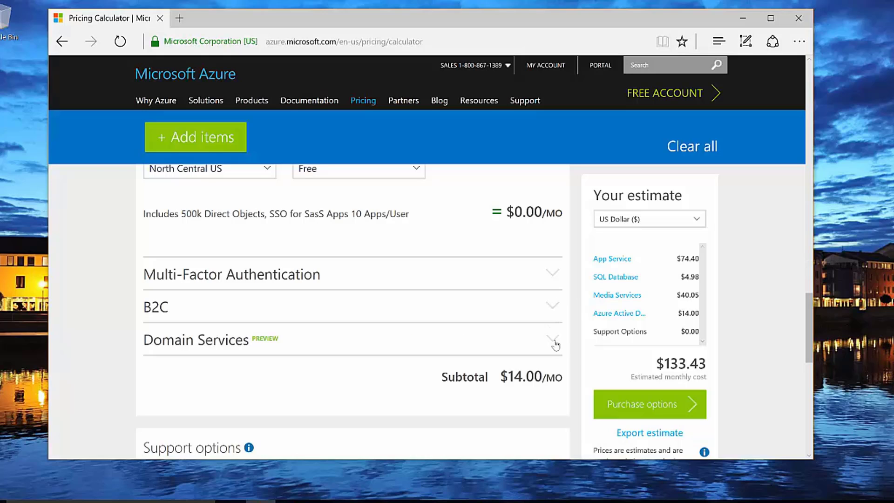
pyautogui.click(551, 340)
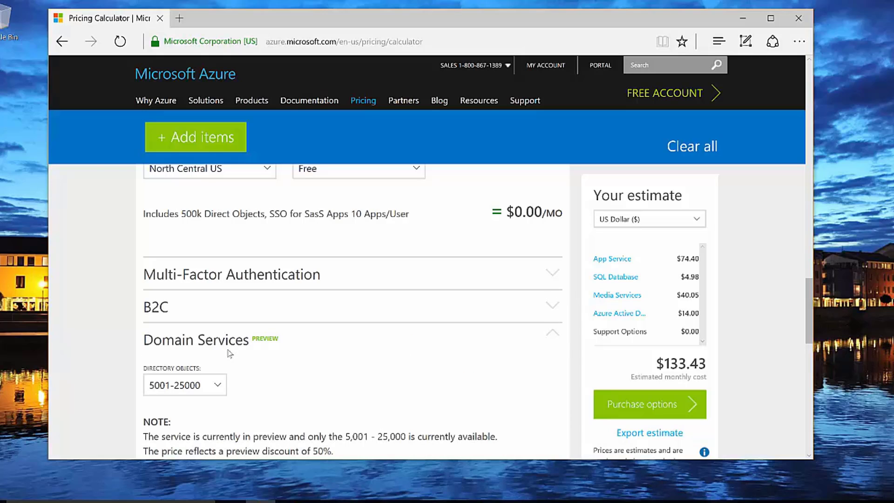
pyautogui.scroll(-3)
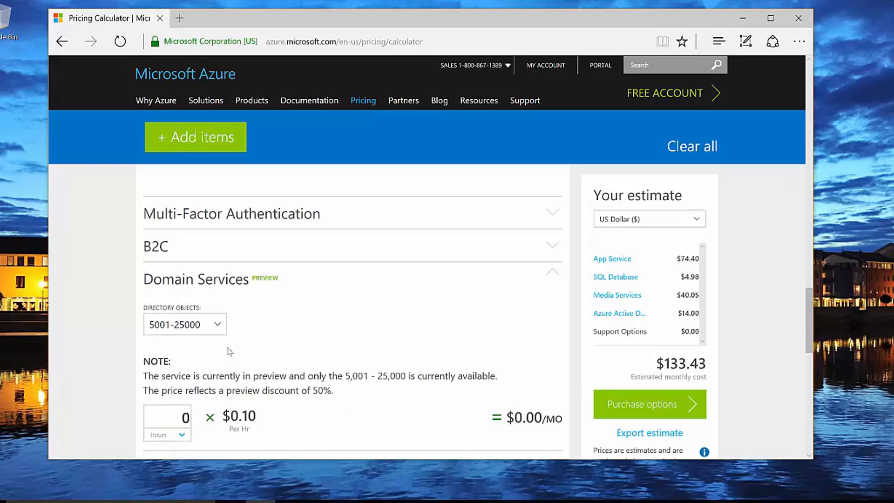
pyautogui.click(551, 278)
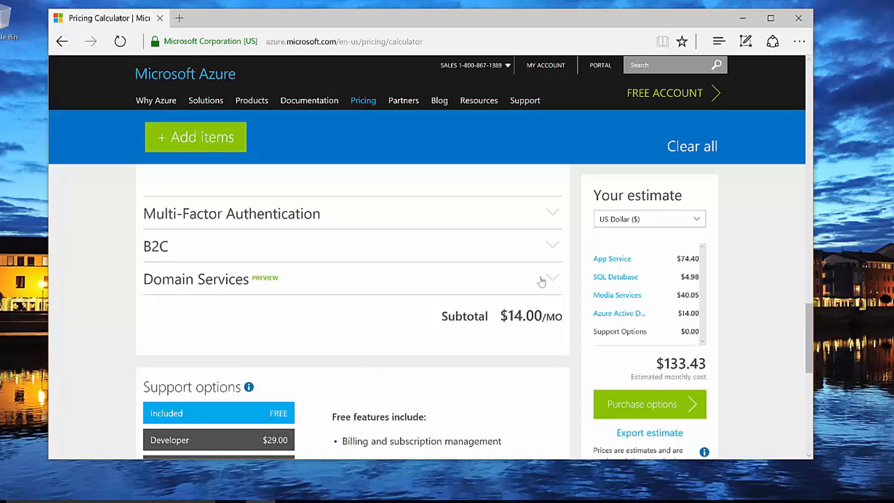
pyautogui.scroll(-3)
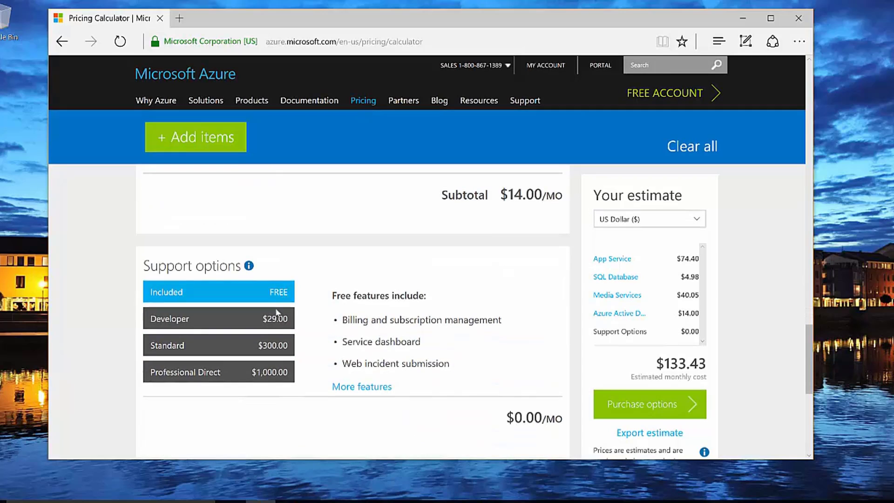
pyautogui.moveTo(534, 314)
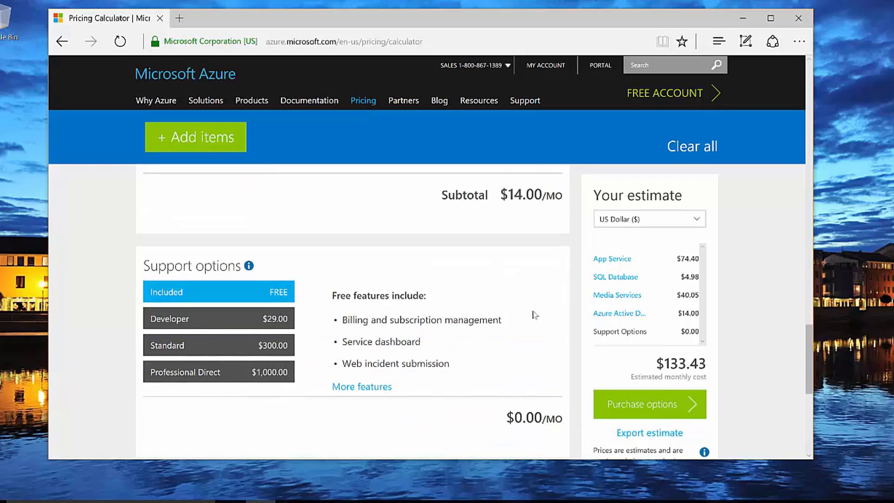
pyautogui.scroll(-3)
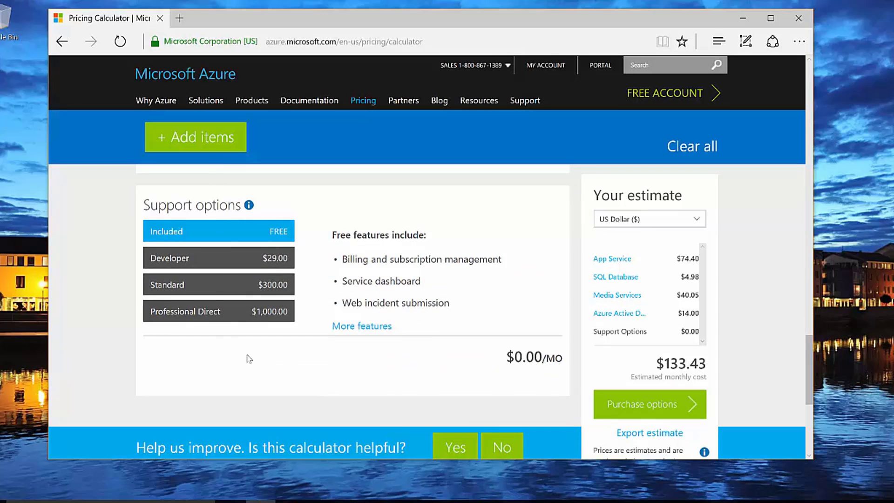
pyautogui.moveTo(679, 361)
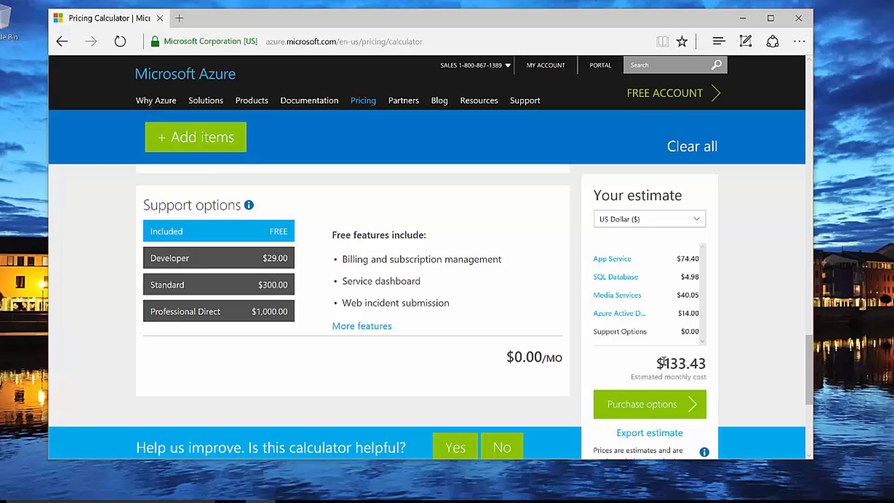
pyautogui.doubleClick(682, 363)
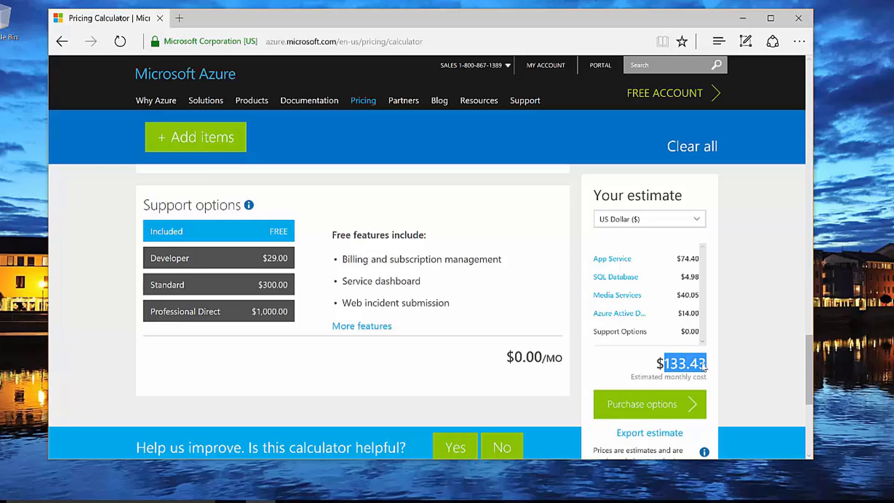
pyautogui.moveTo(692, 367)
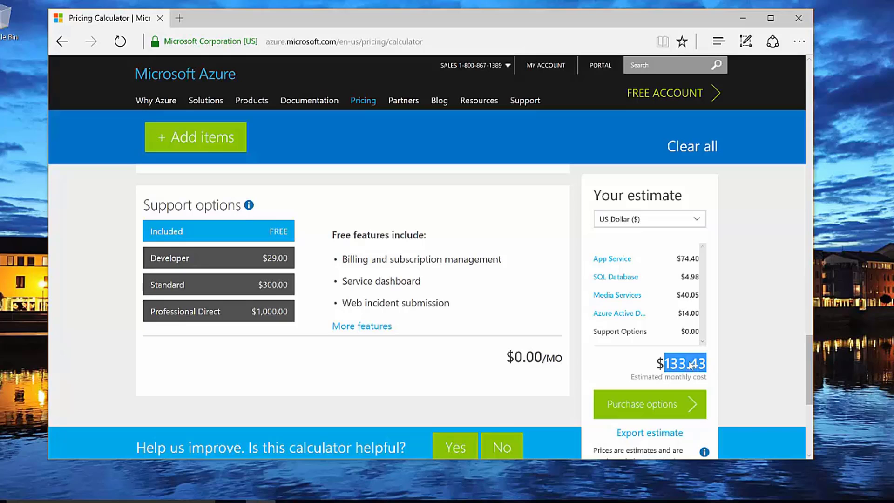
pyautogui.moveTo(692, 374)
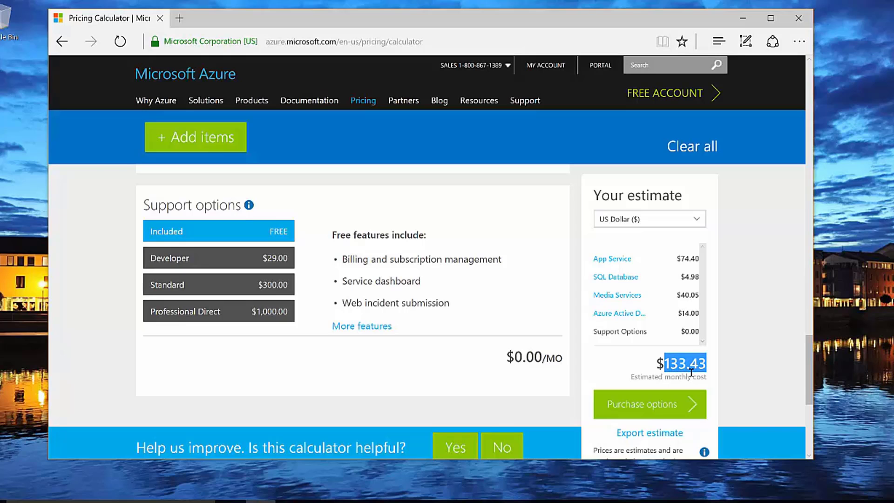
pyautogui.moveTo(417, 319)
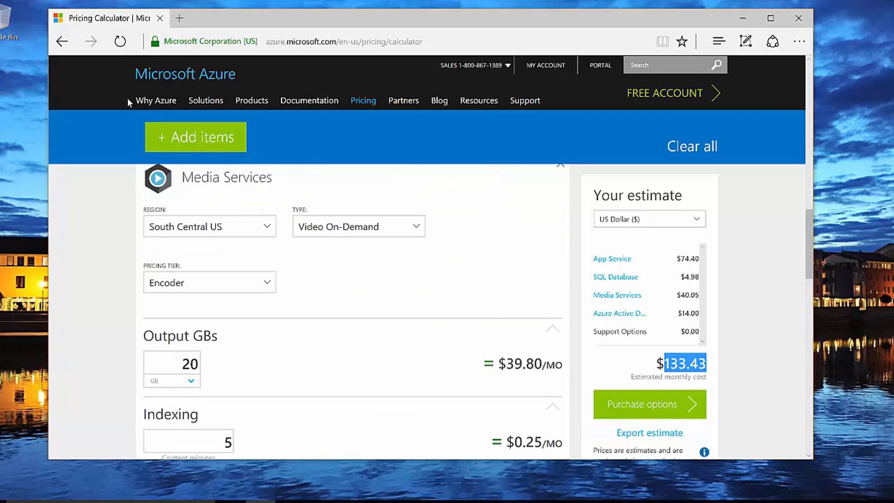
# - Browse the Add items catalogue's Data & Storage category without adding anything
pyautogui.click(196, 137)
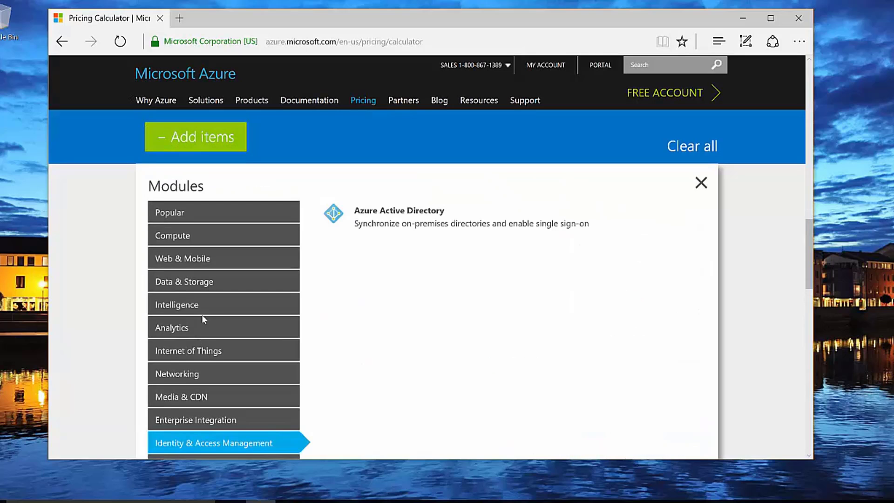
pyautogui.click(185, 282)
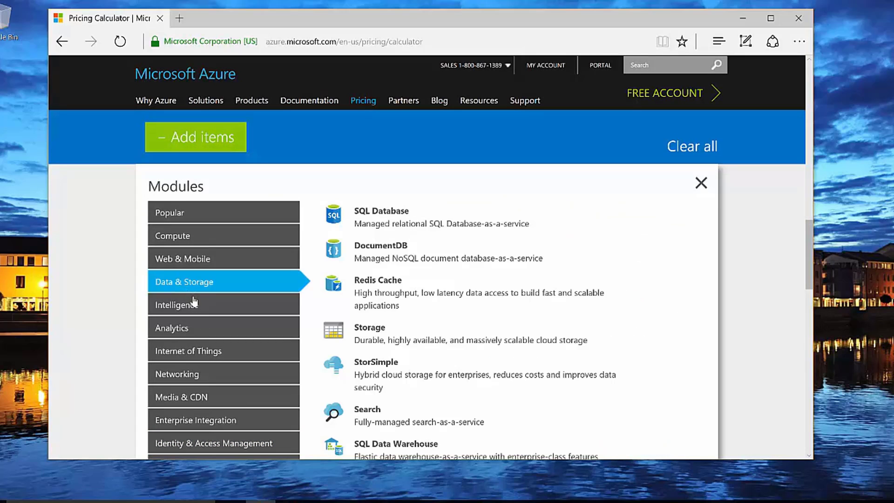
pyautogui.click(700, 182)
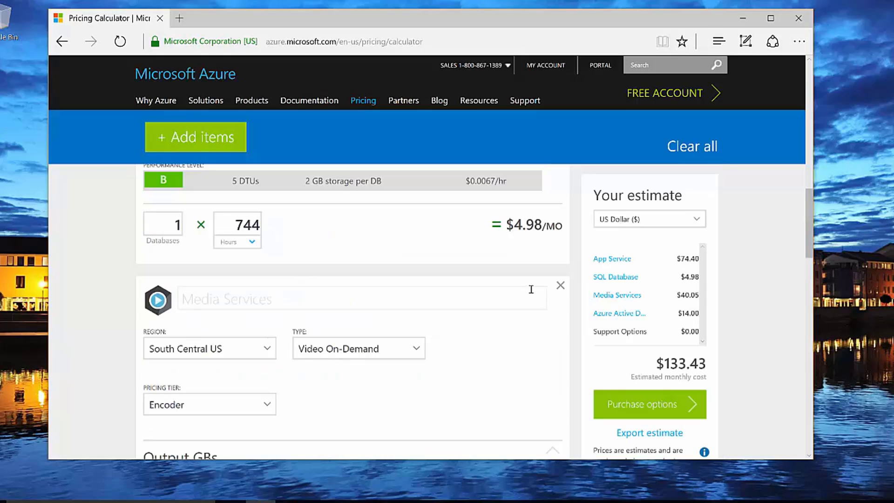
# - Remove Media Services from the estimate, dropping the total to $93.38
pyautogui.click(560, 285)
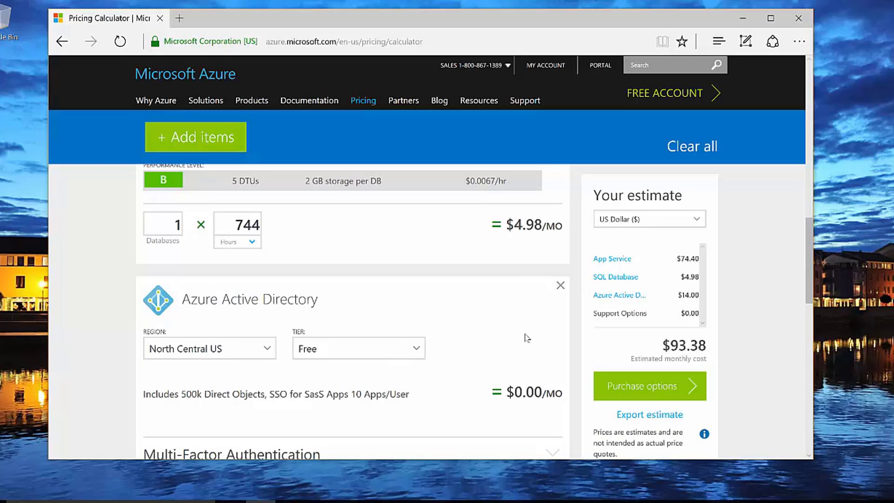
pyautogui.moveTo(687, 346)
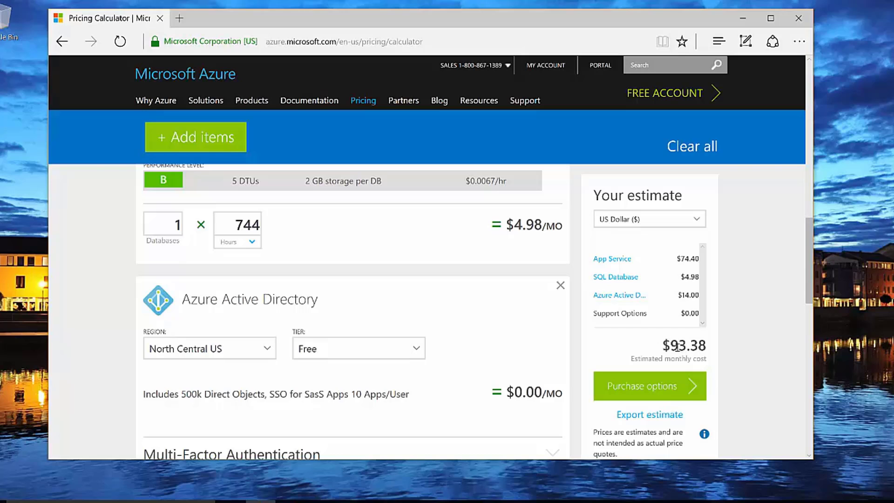
pyautogui.scroll(3)
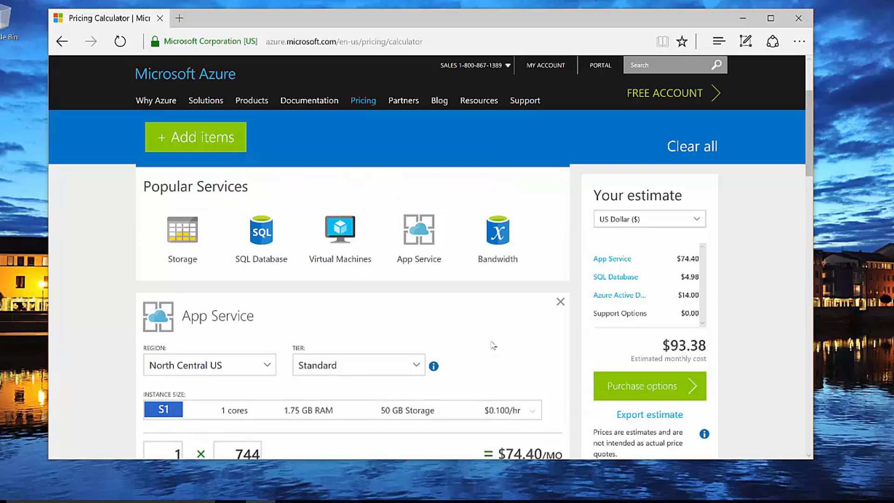
pyautogui.scroll(3)
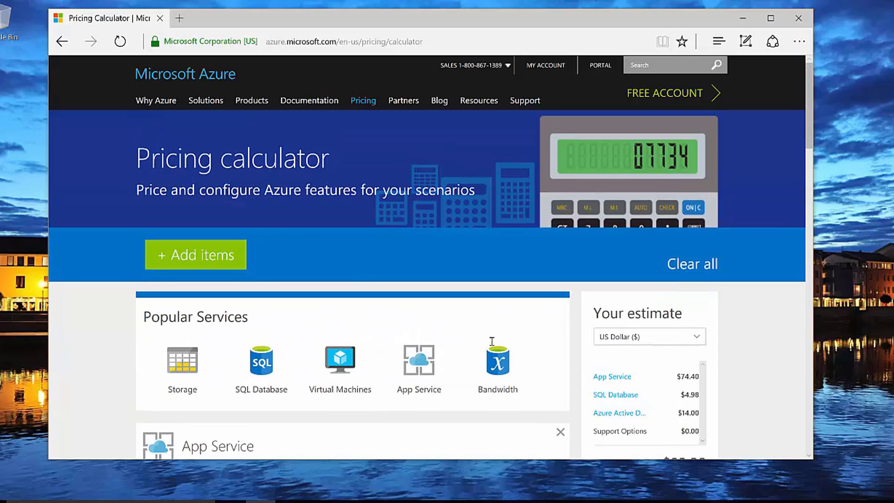